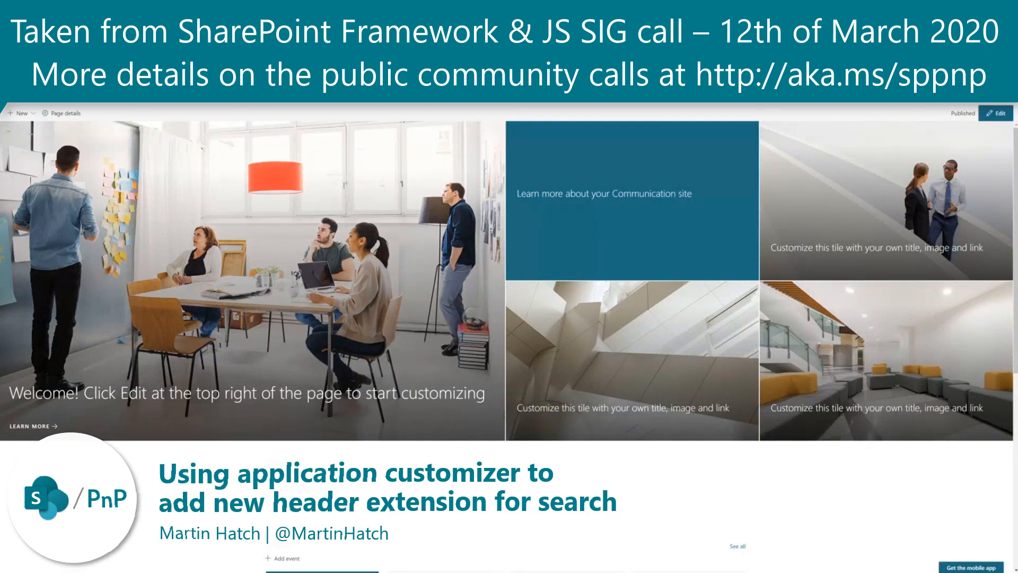
Switch to the GitHub tab with the js-application-intranet-searchbox sample and its README
scroll("down", 3)
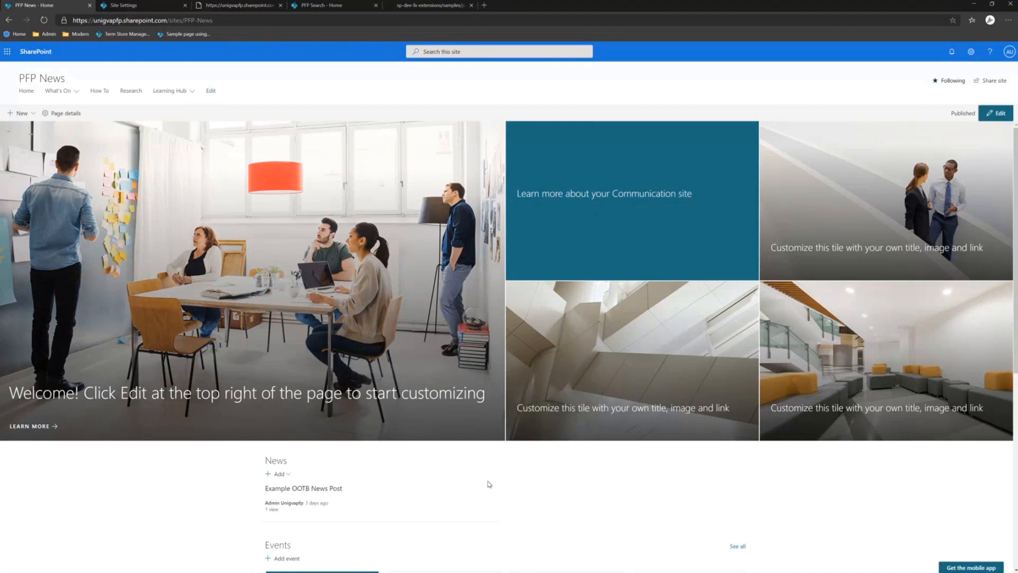
left_click(429, 5)
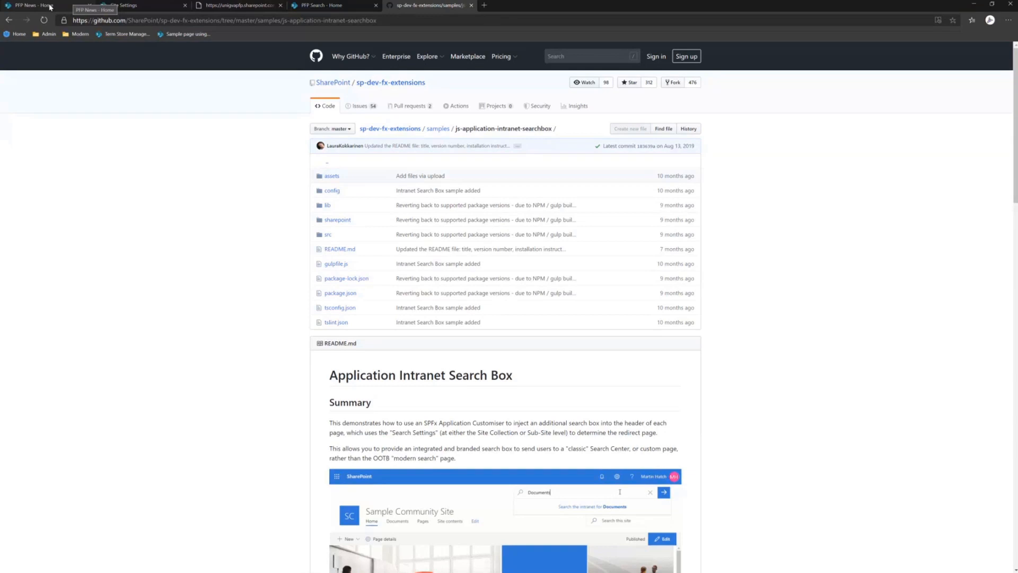
Search the PFP News site for 'SharePoint', then open and close the result filters
left_click(39, 5)
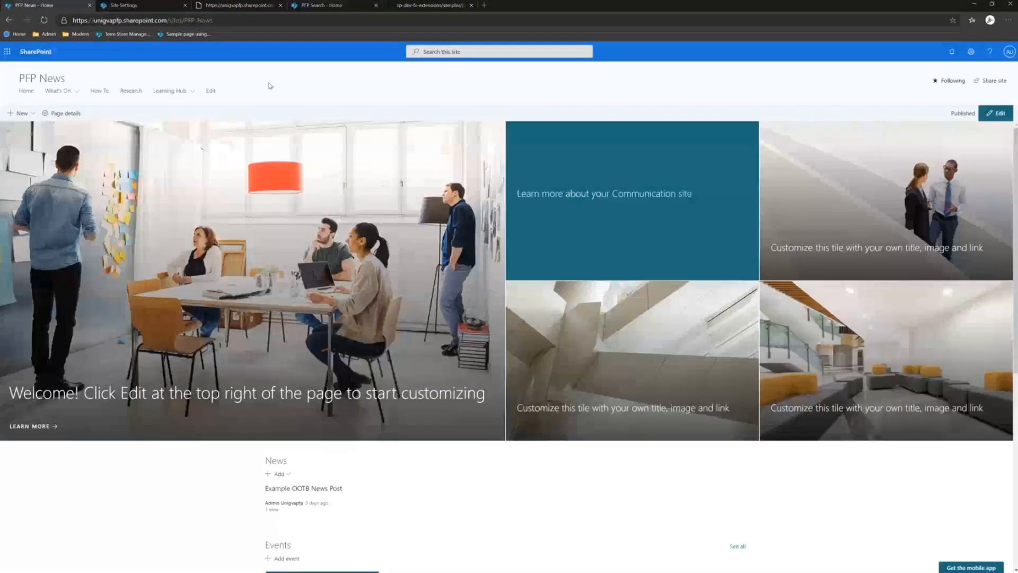
mouse_move(476, 76)
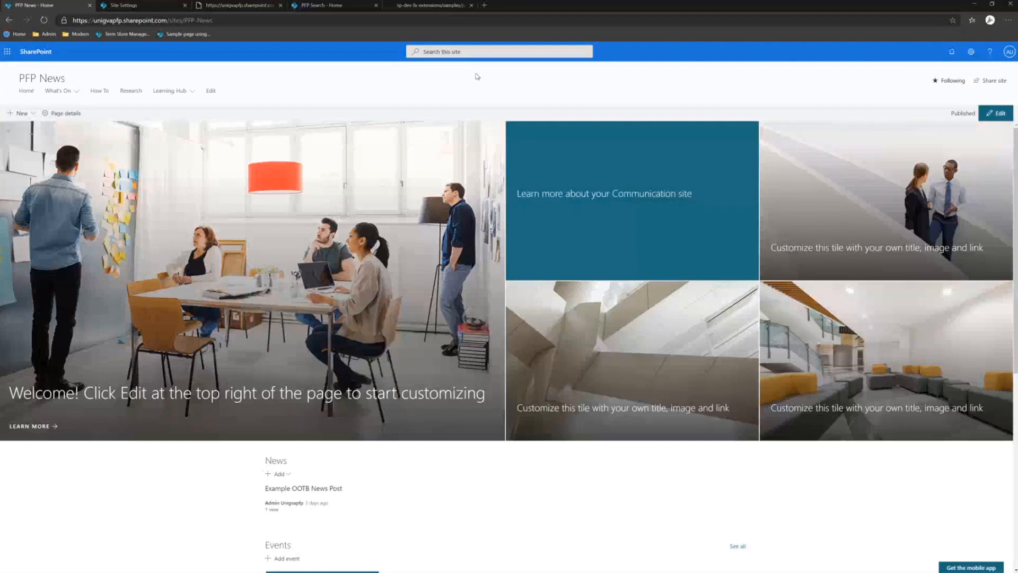
left_click(498, 51)
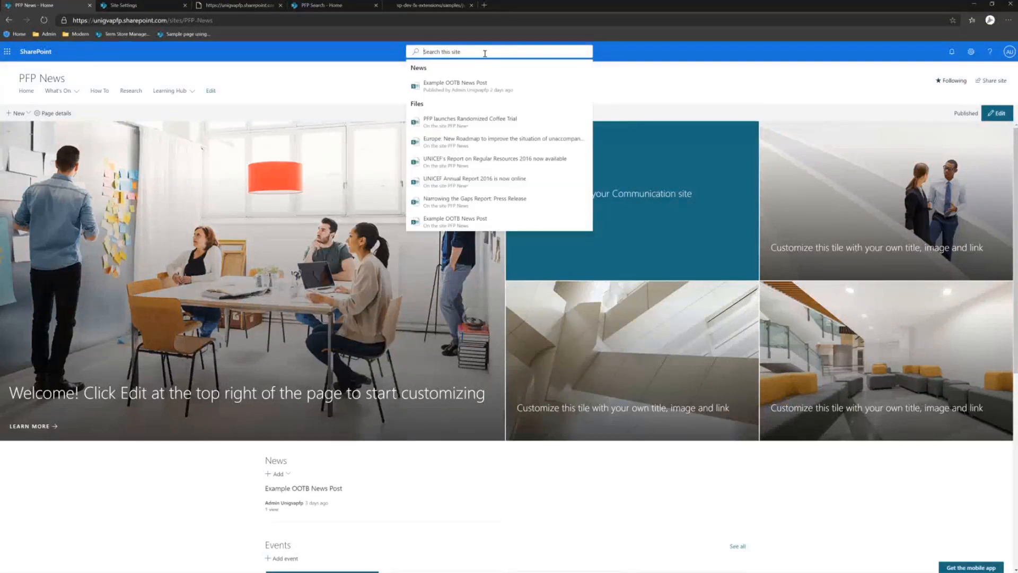
type("SharePoi")
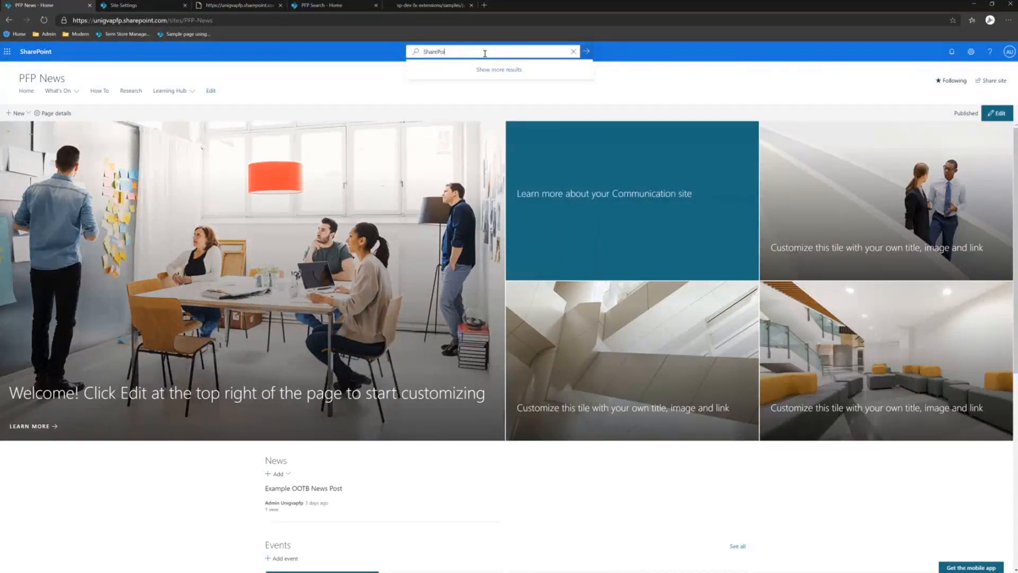
key("Return")
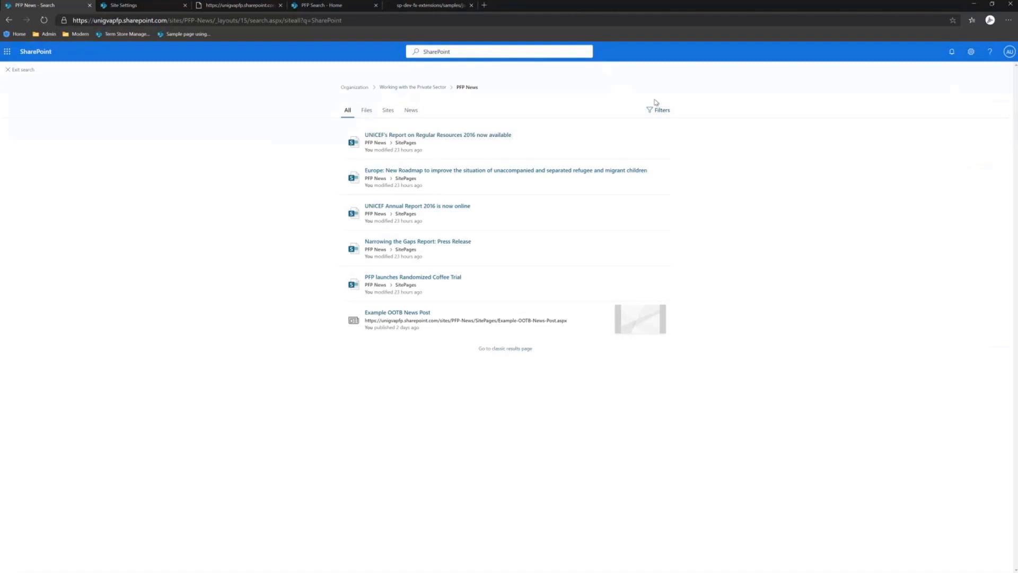
left_click(662, 109)
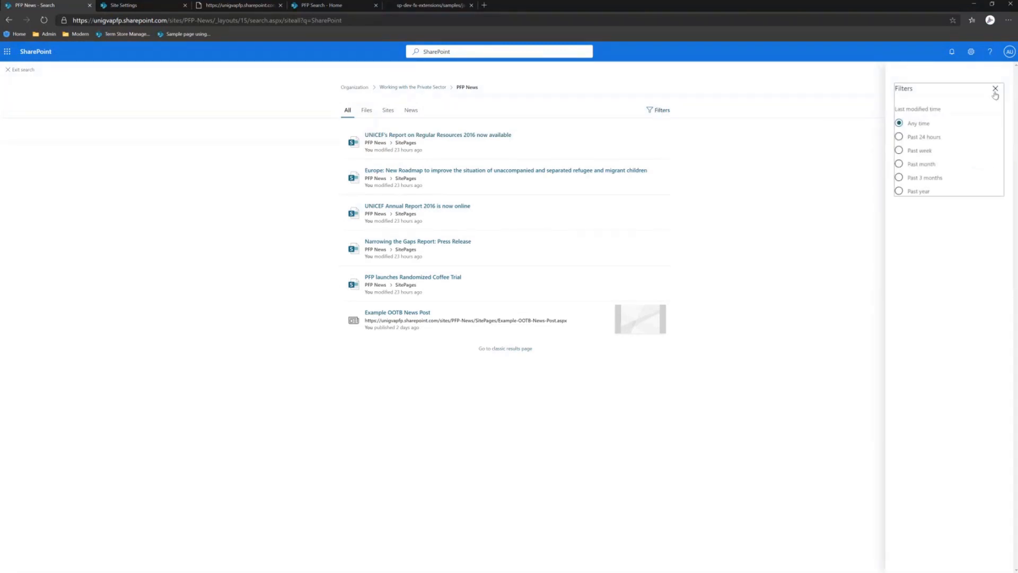
left_click(9, 20)
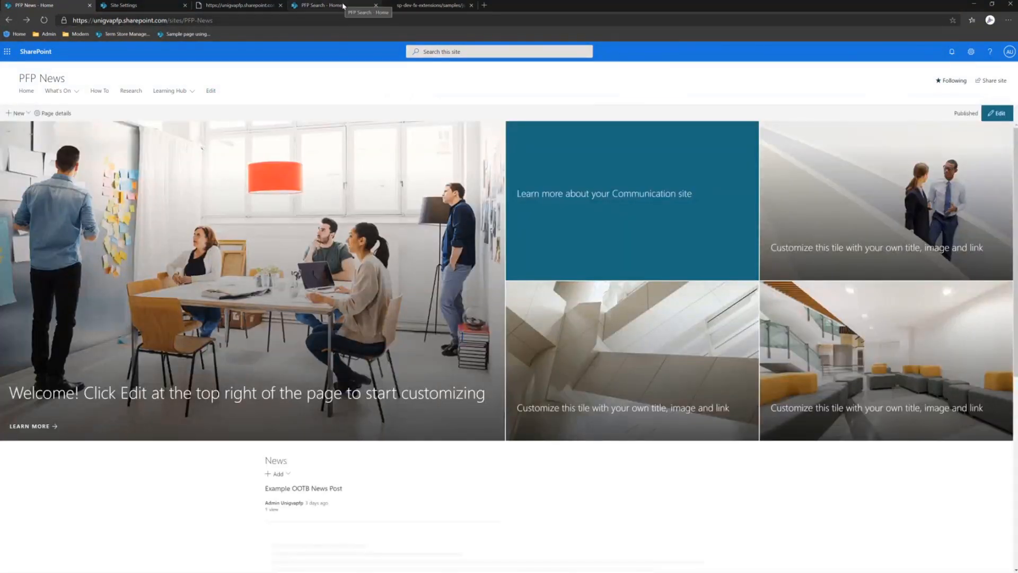
On the PFP Search tab, search the intranet for 'SharePoint'
left_click(331, 5)
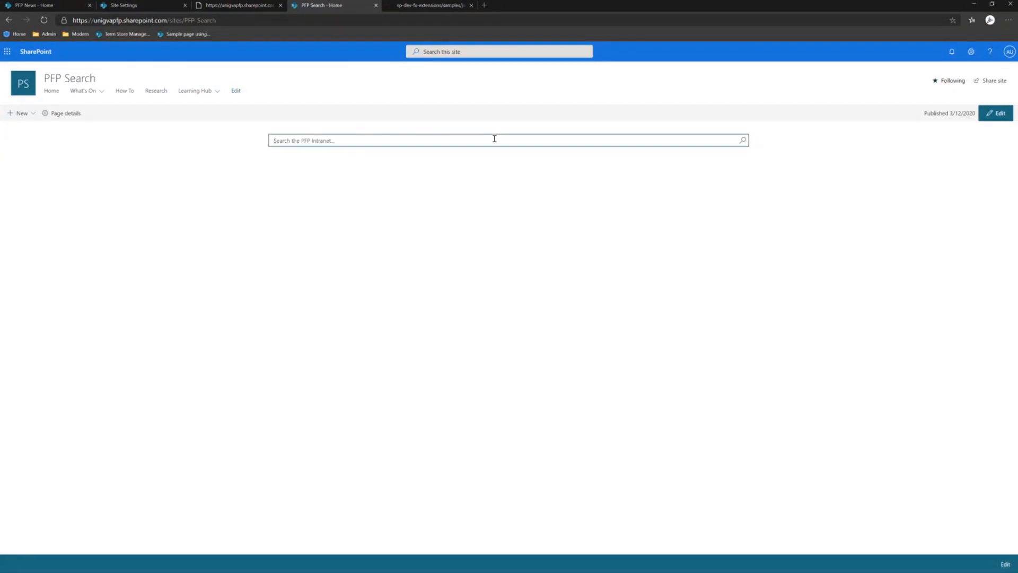
type("SharePoint")
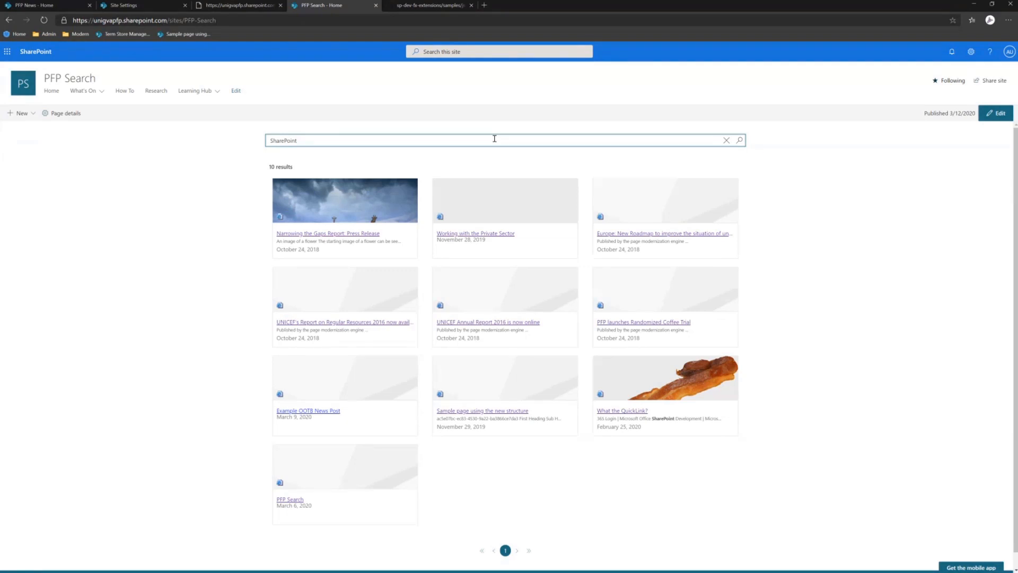
mouse_move(589, 289)
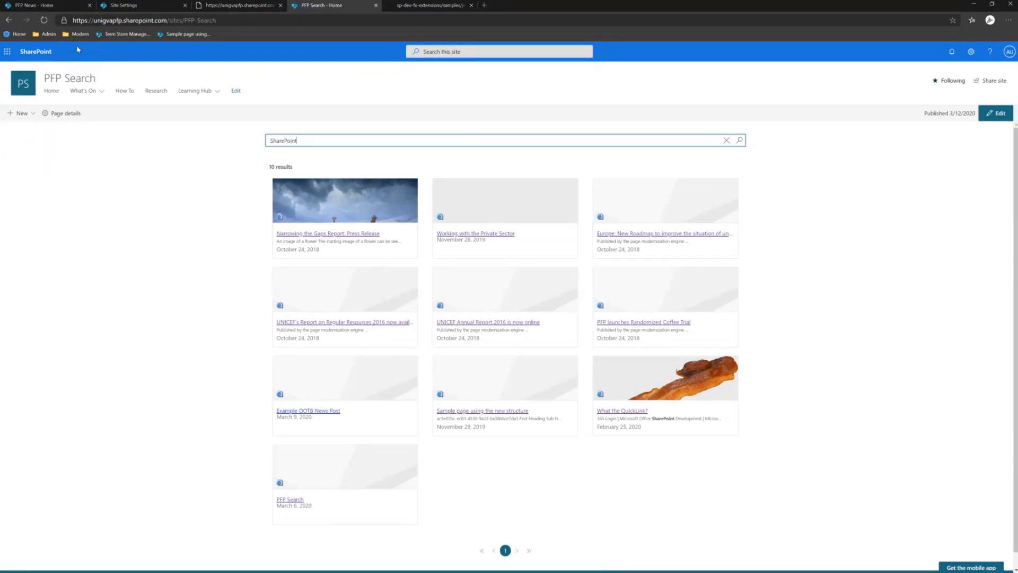
Return to the PFP News - Home browser tab
left_click(46, 5)
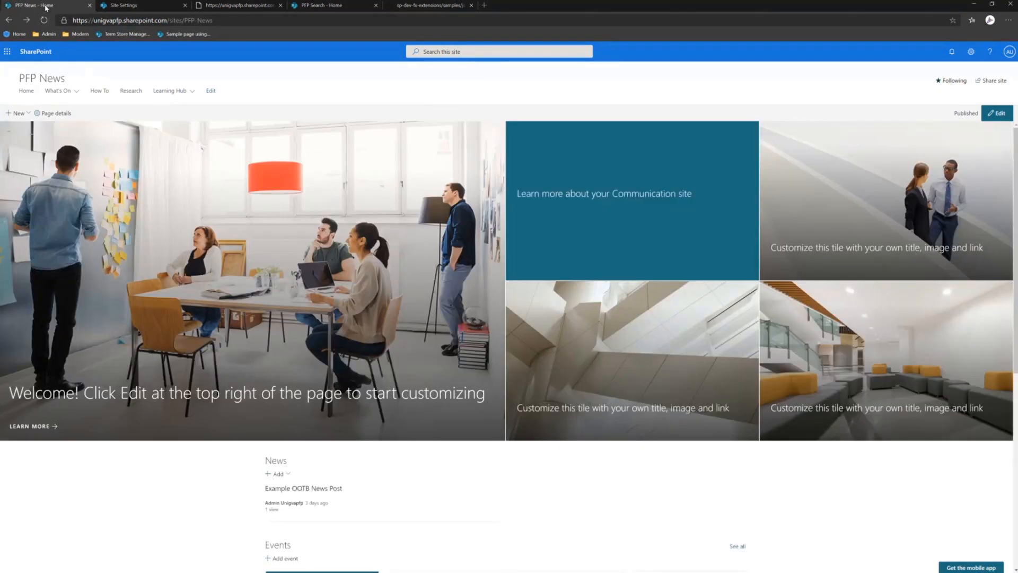
mouse_move(499, 83)
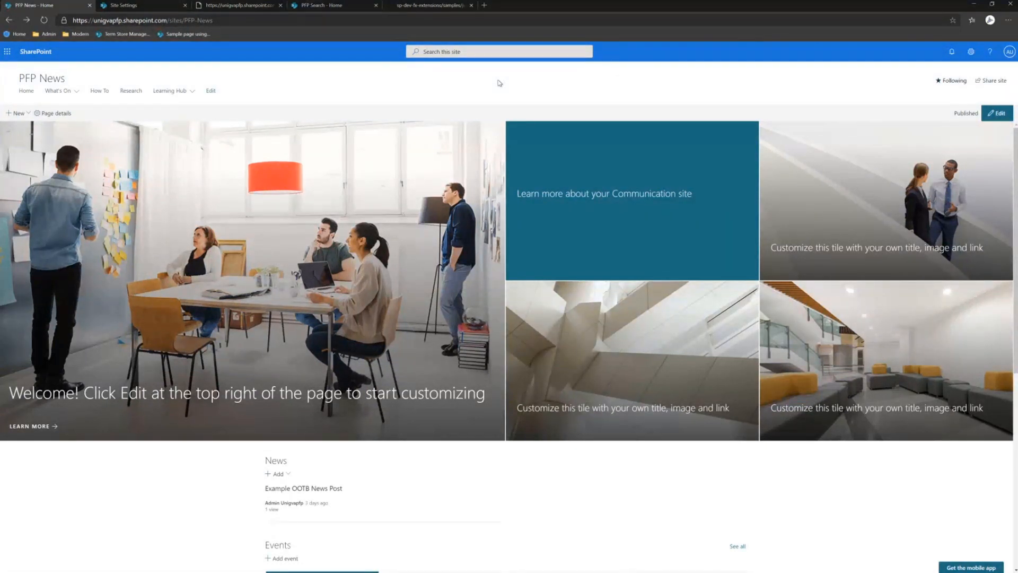
mouse_move(538, 114)
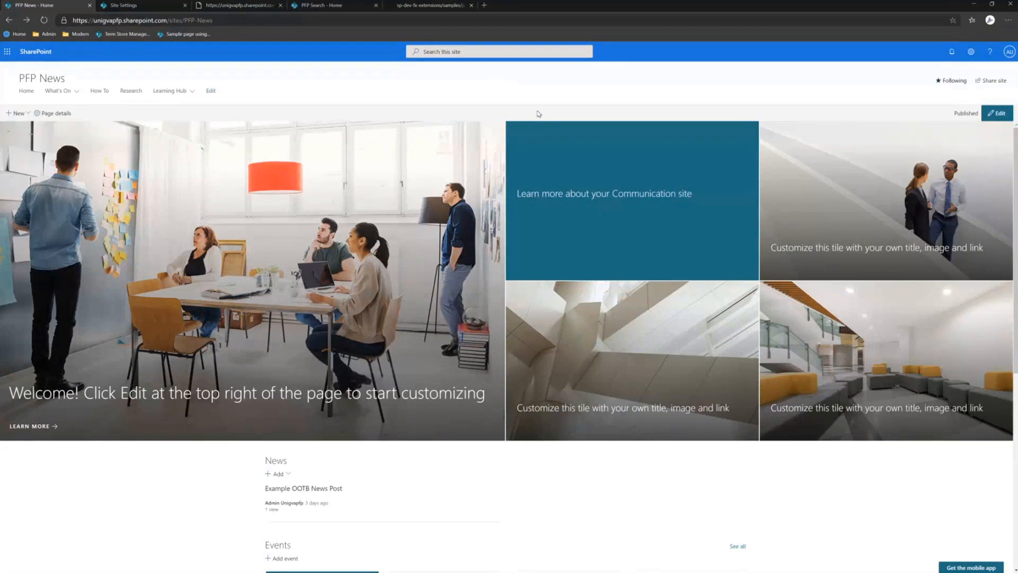
mouse_move(509, 102)
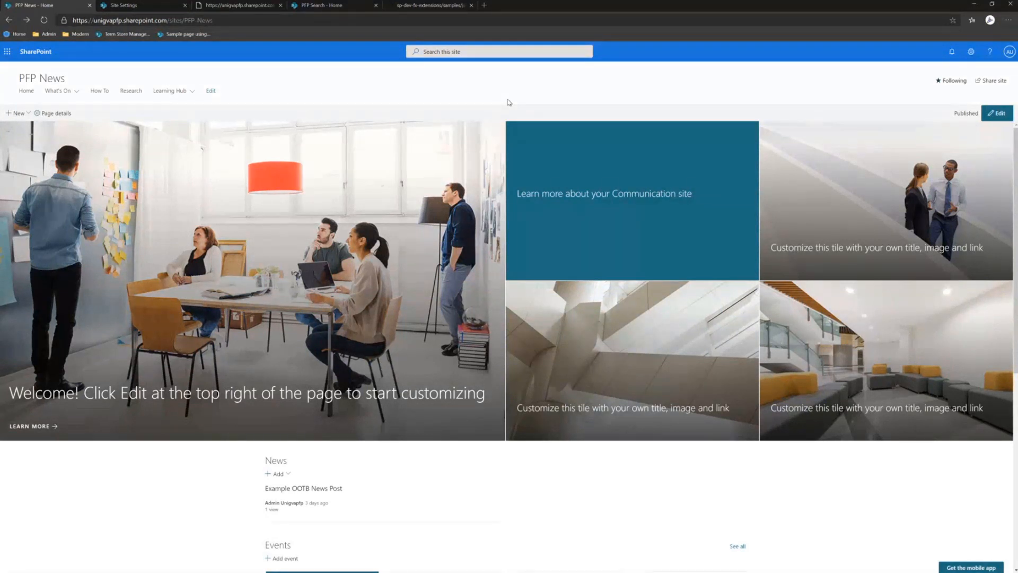
mouse_move(254, 35)
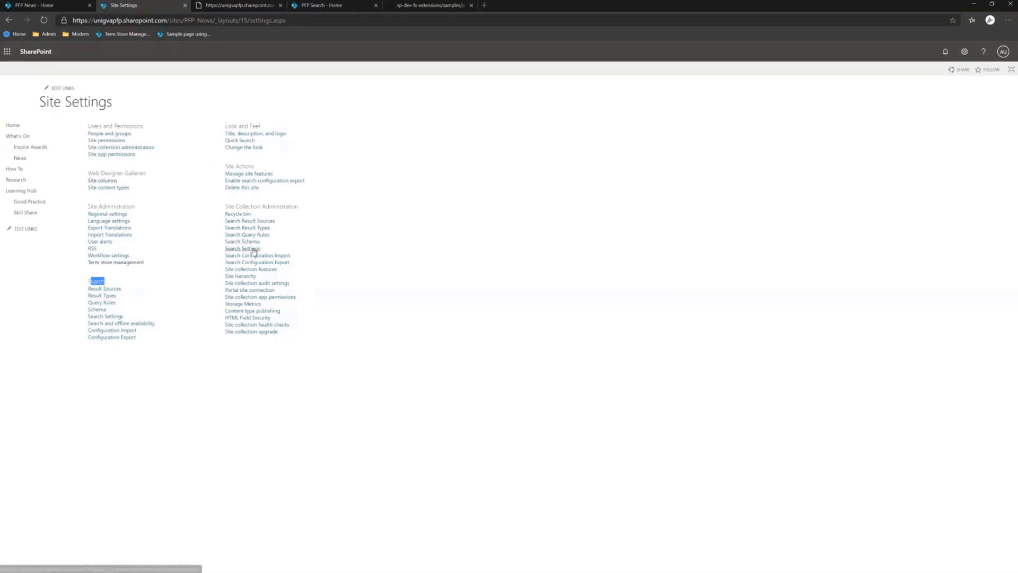
In Search Settings, stop inheriting the parent's results page and enter /sites/PFP-Search
left_click(243, 248)
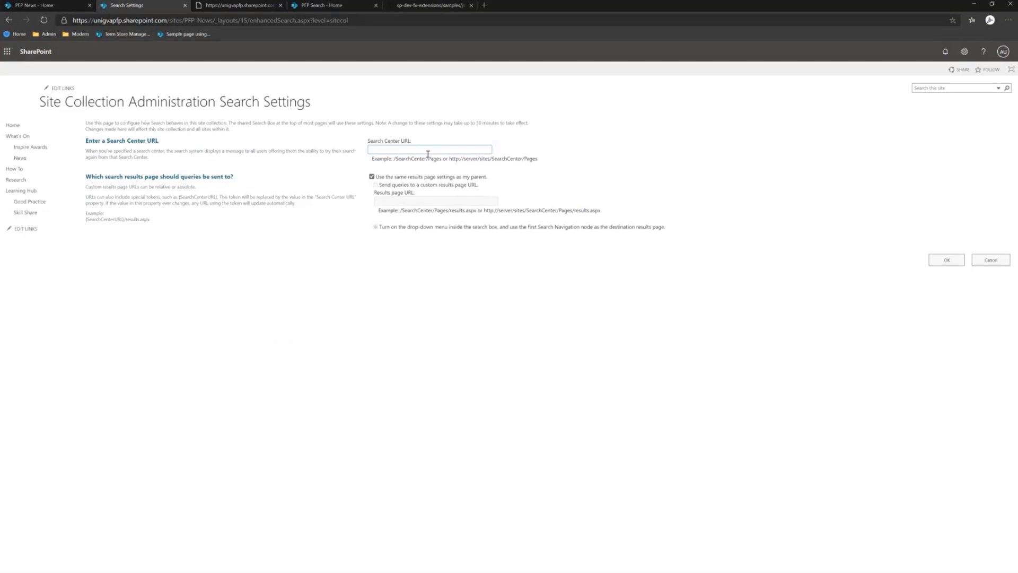
left_click(372, 177)
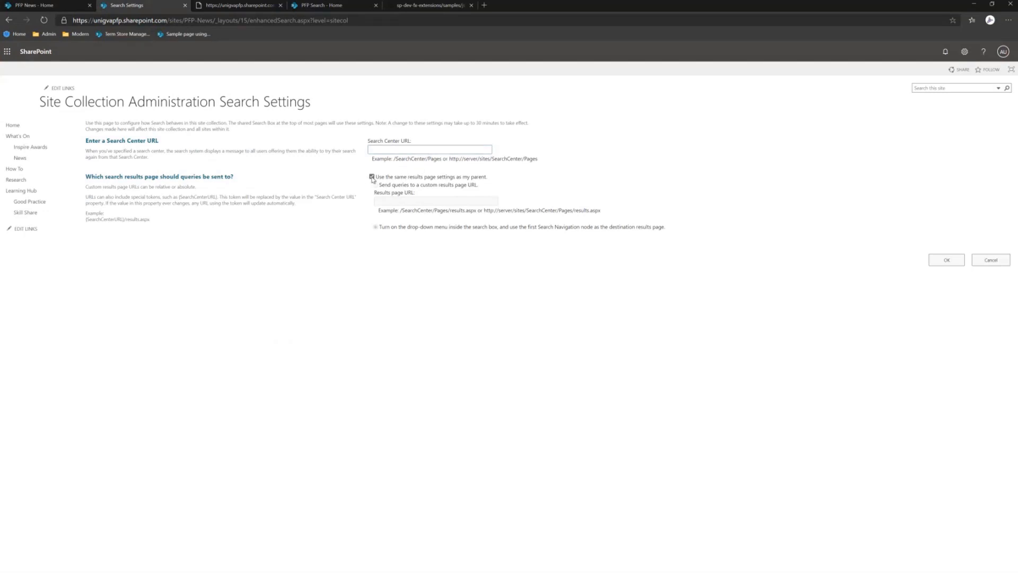
left_click(372, 176)
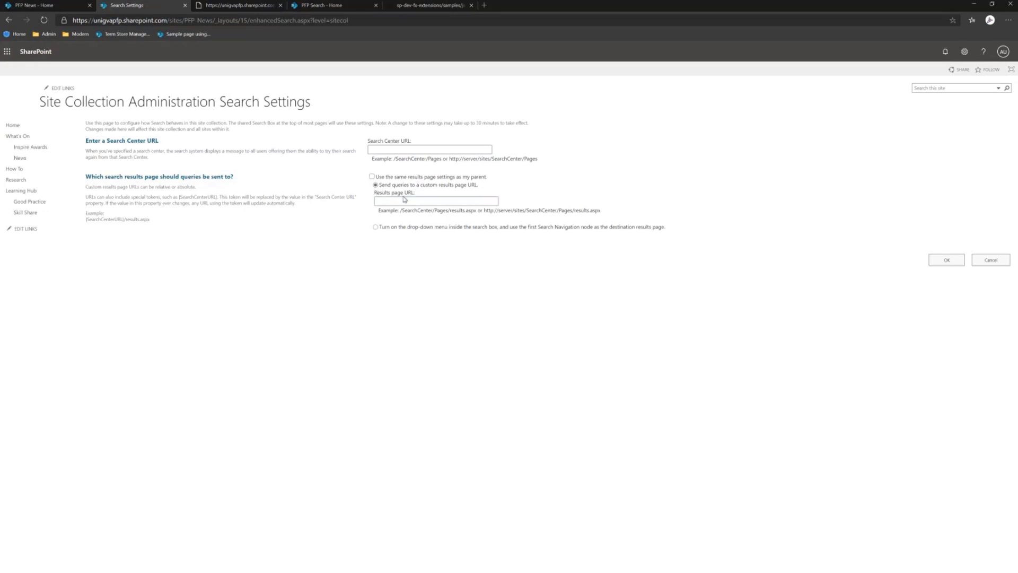
type("/sites/PFP-Search")
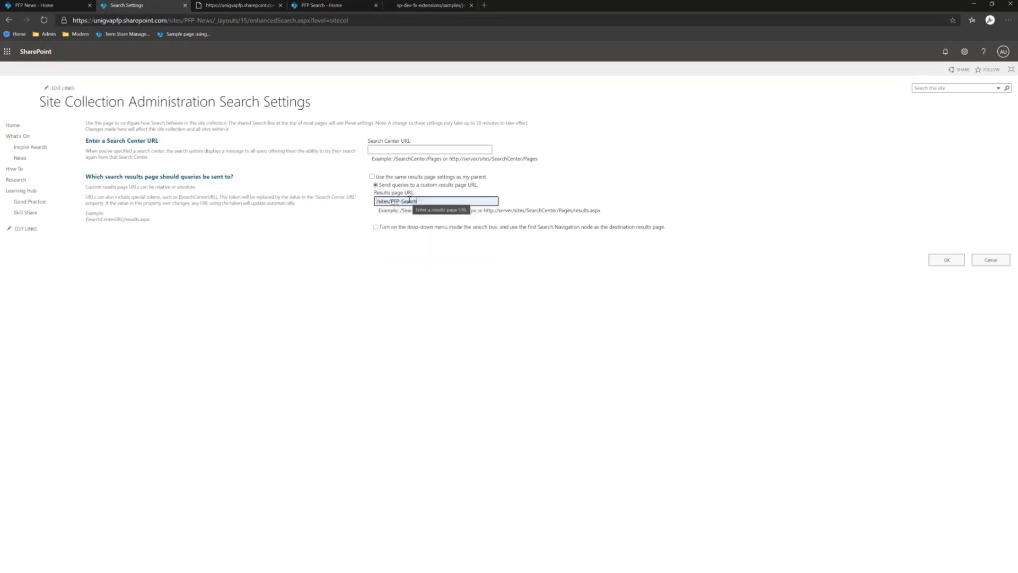
triple_click(435, 200)
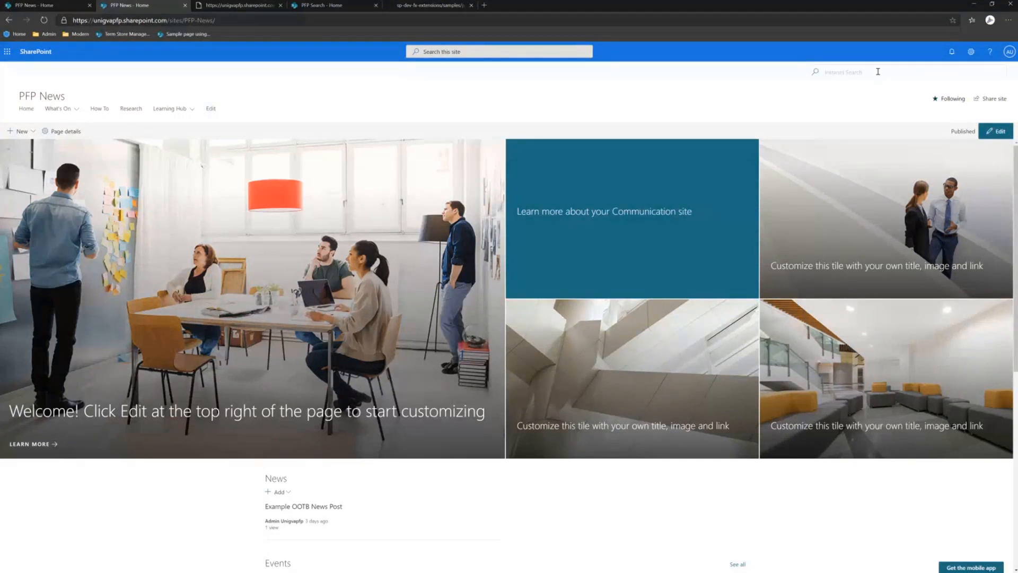
Search for 'SharePoint' from the intranet search box to reach the PFP Search results
type("Sh")
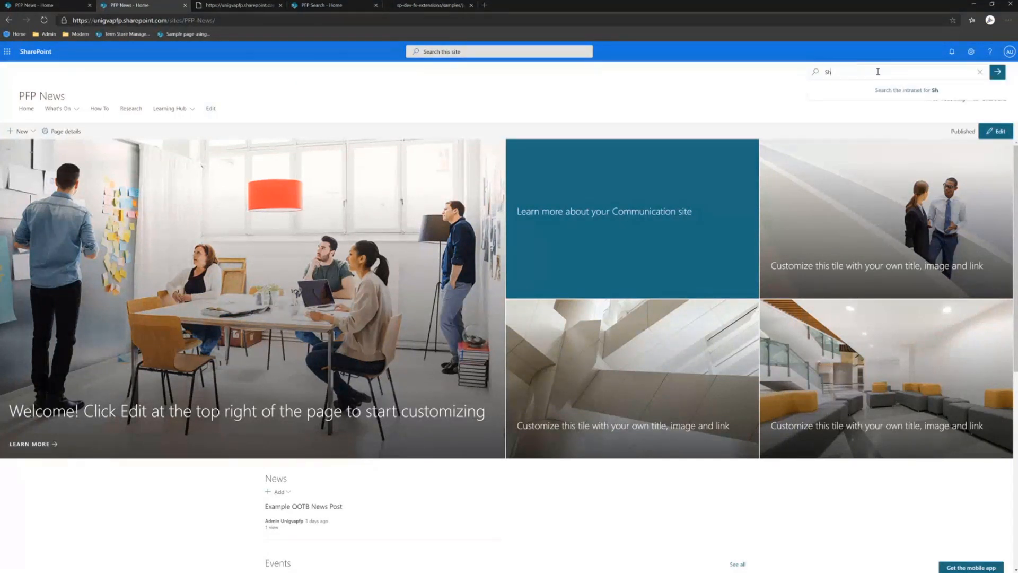
type("arePoint")
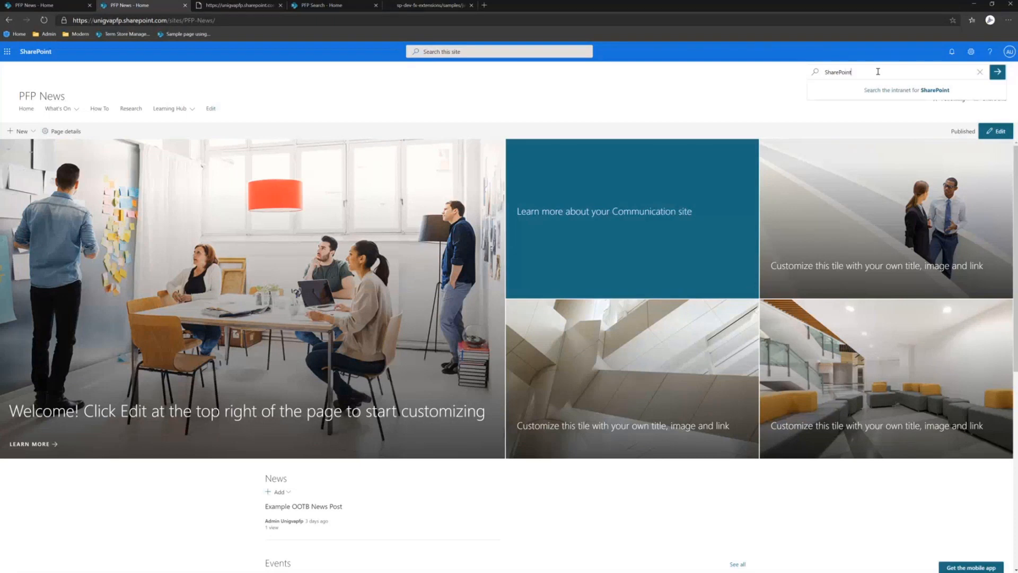
left_click(997, 71)
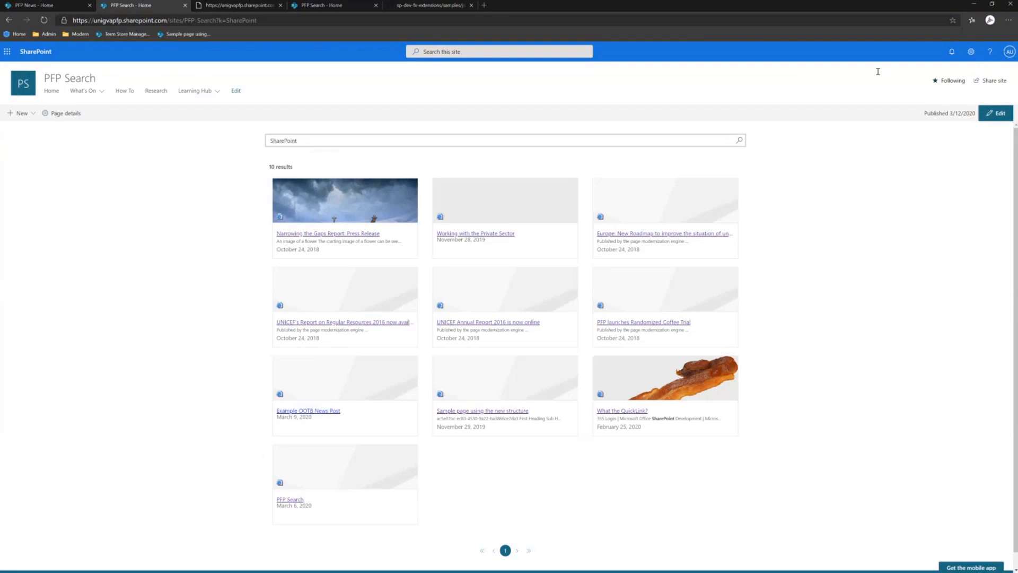
mouse_move(499, 117)
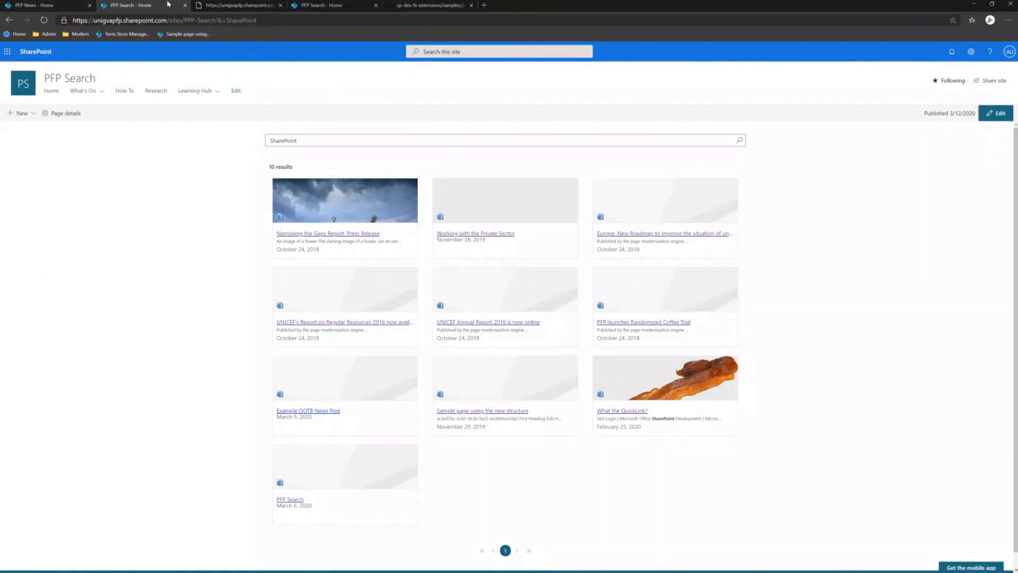
Open PFP News Search Settings via Site information and View all site settings
left_click(45, 5)
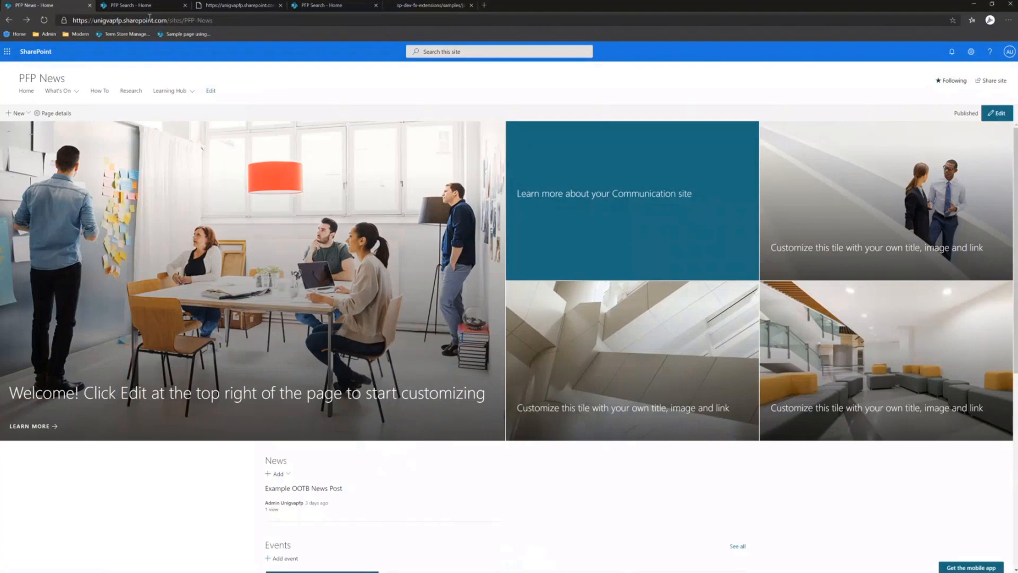
mouse_move(434, 84)
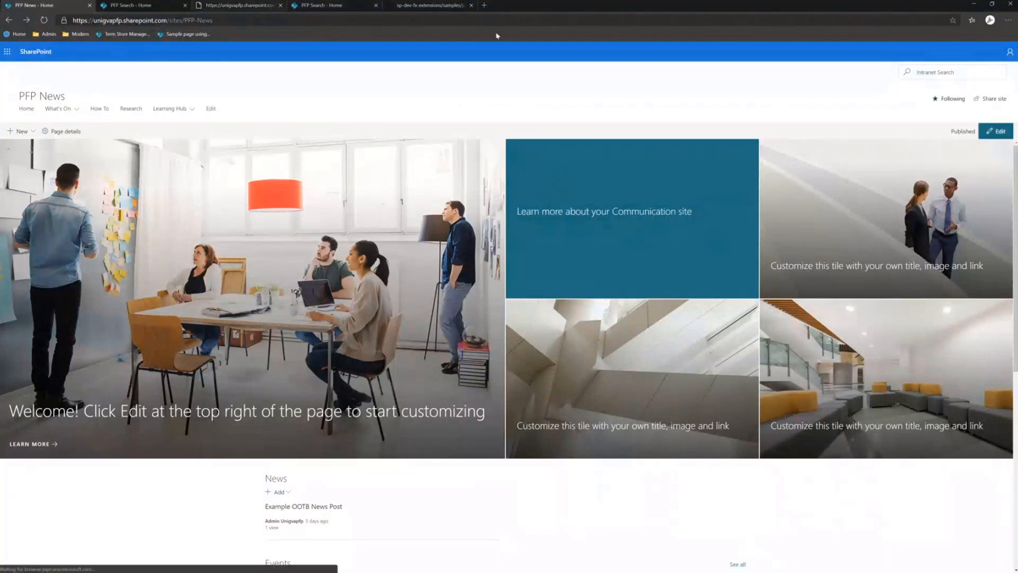
mouse_move(960, 53)
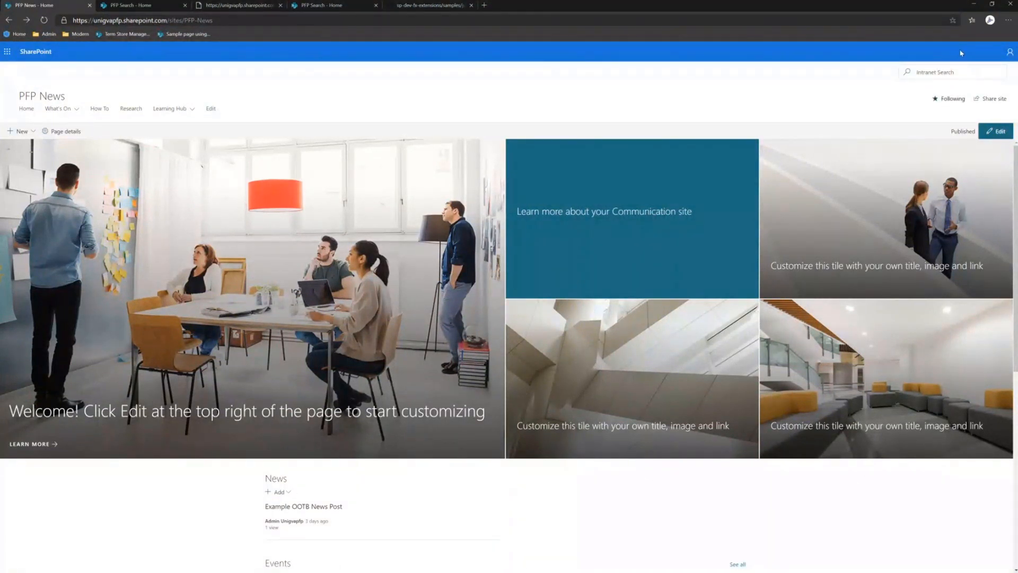
left_click(971, 52)
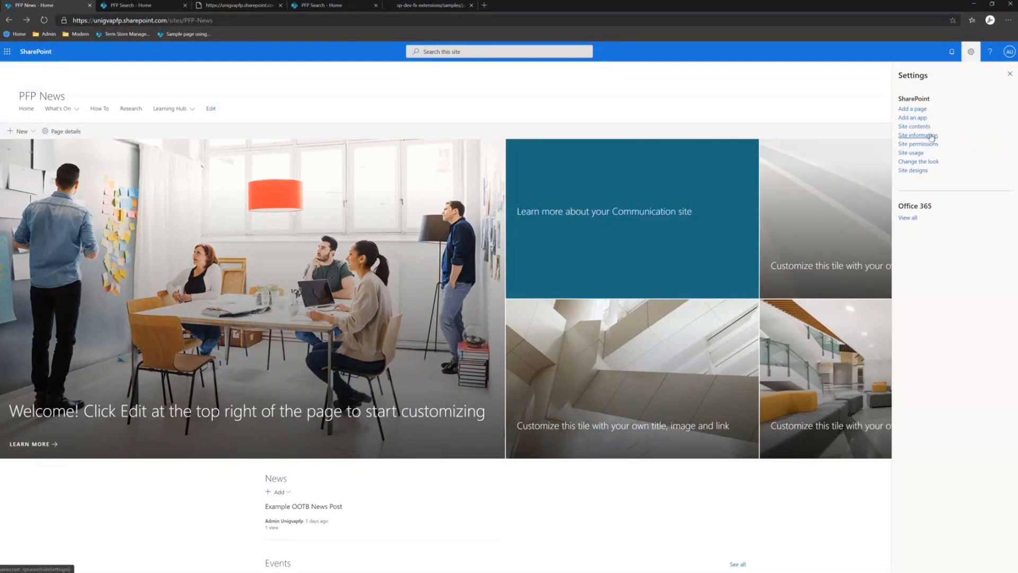
left_click(917, 135)
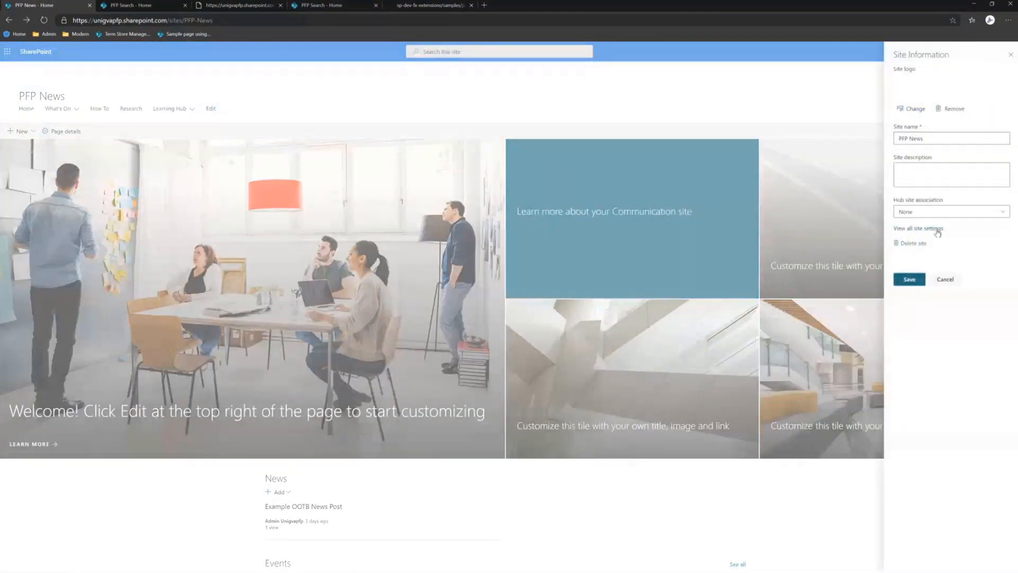
left_click(918, 228)
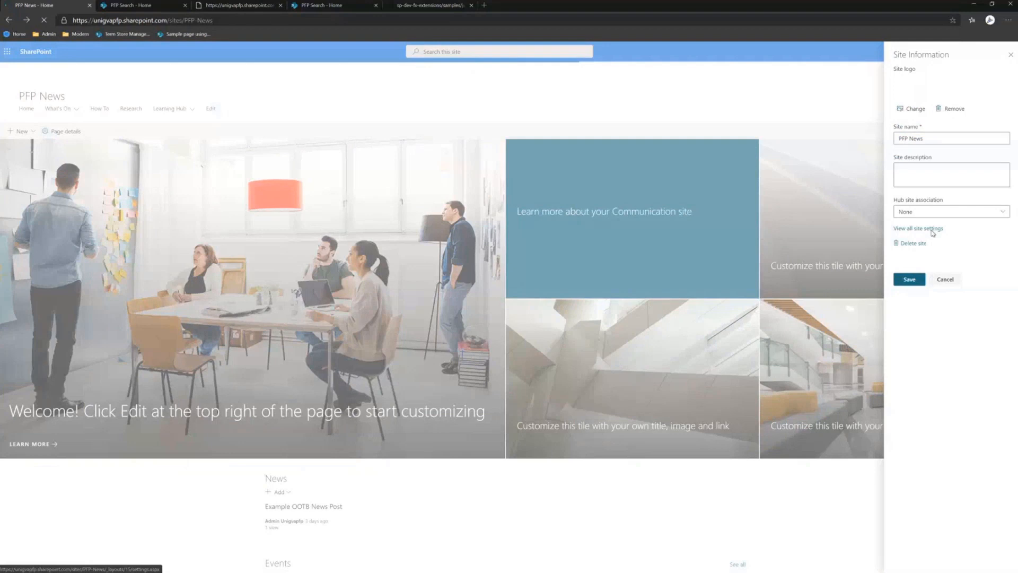
left_click(917, 228)
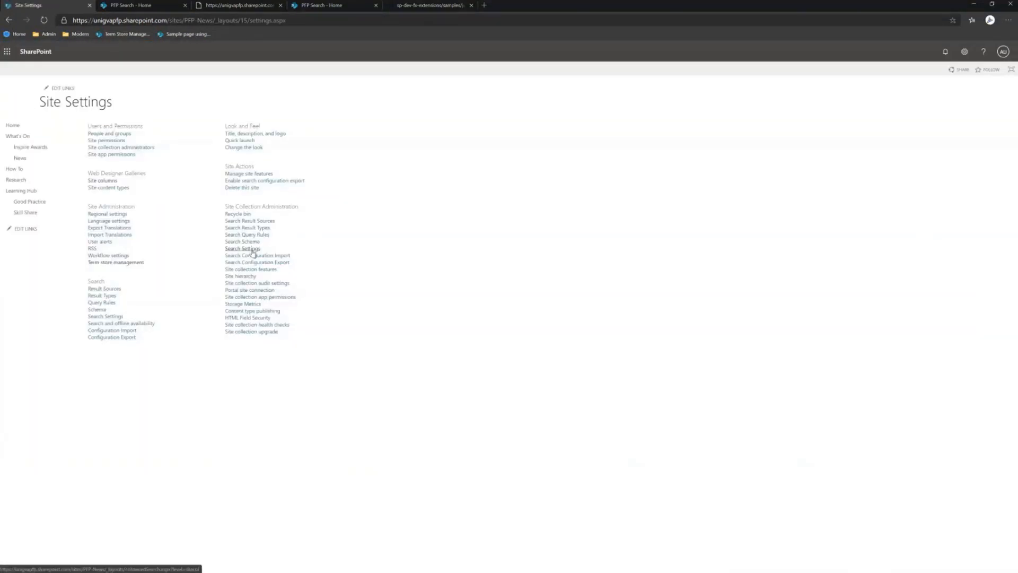
left_click(243, 248)
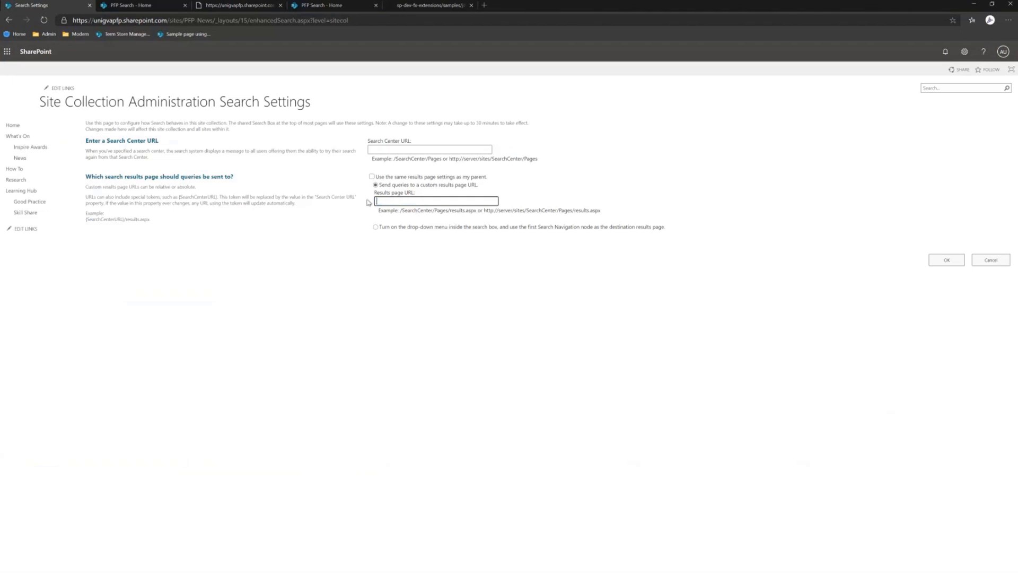
Tick 'Use the same results page settings as my parent', save, and return home
left_click(372, 177)
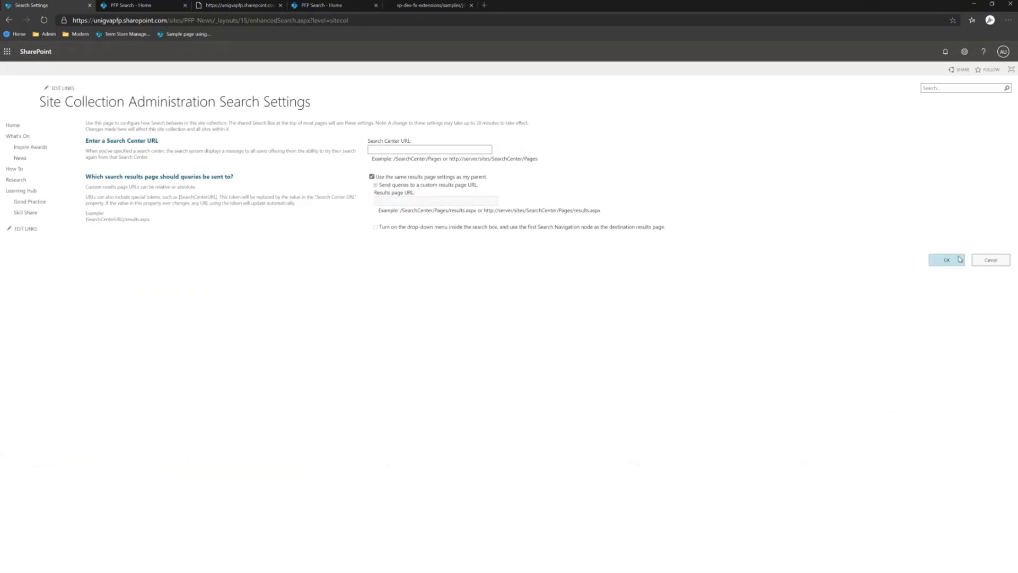
left_click(946, 260)
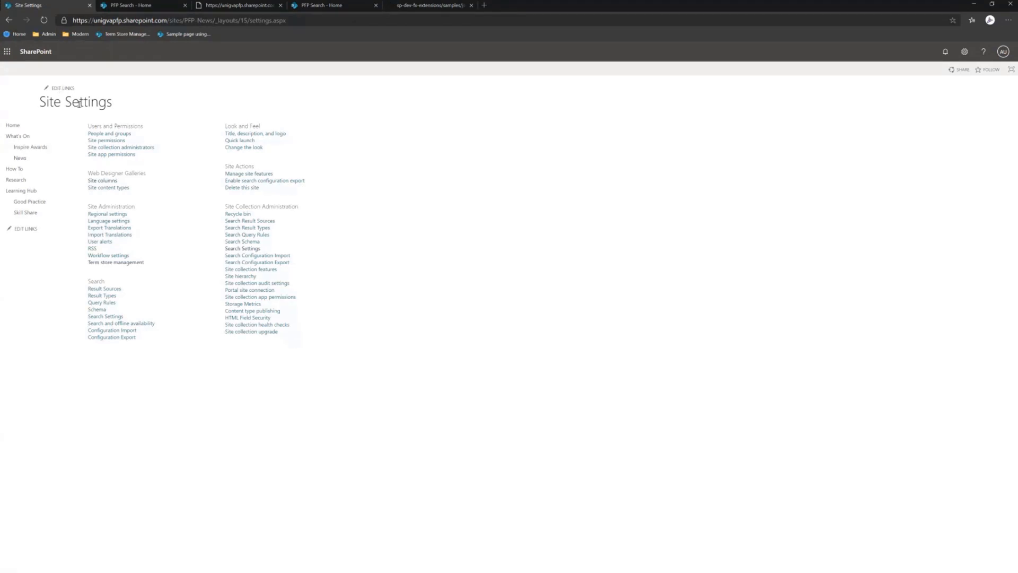
left_click(179, 20)
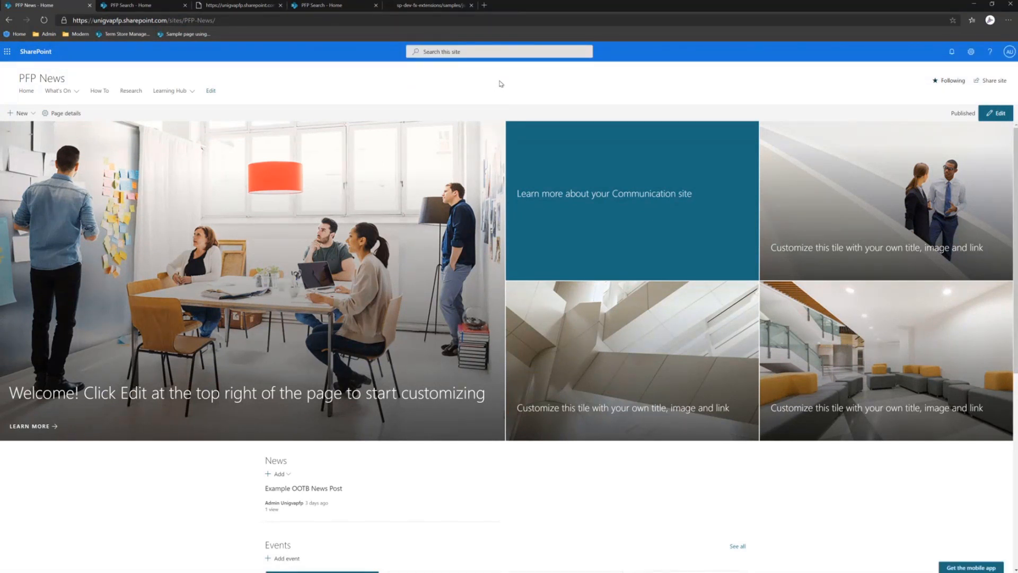
mouse_move(929, 68)
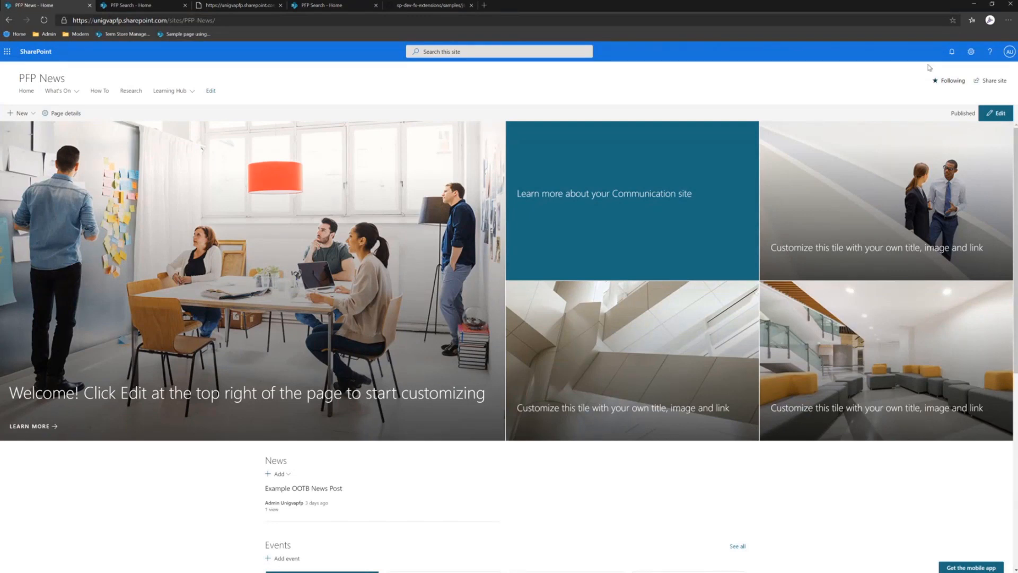
mouse_move(238, 5)
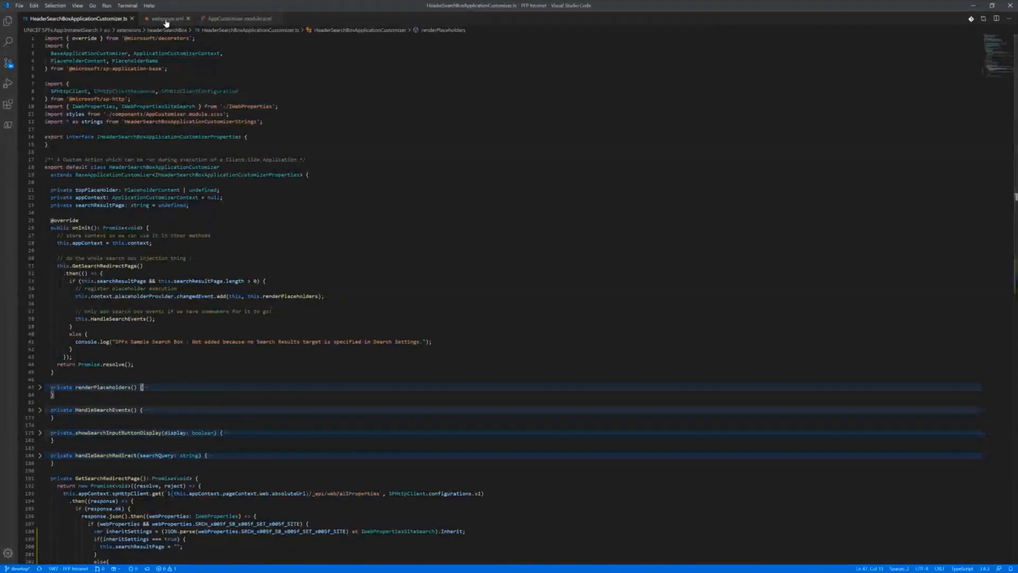
Replace webprops.xml with the refreshed allProperties response and select SRCH_x005f_SB_x005f_SET_x005f_SITE
left_click(166, 18)
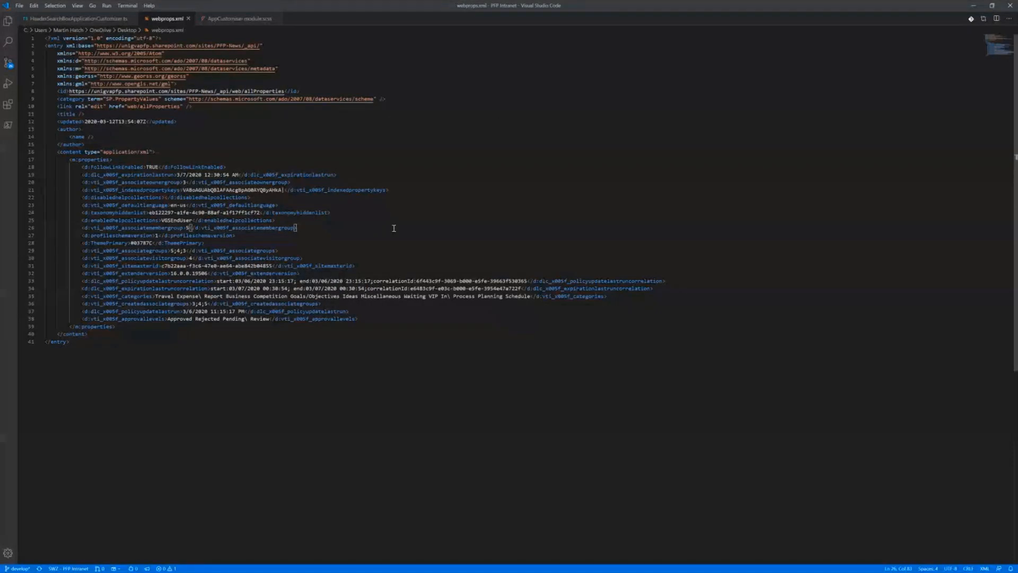
mouse_move(370, 256)
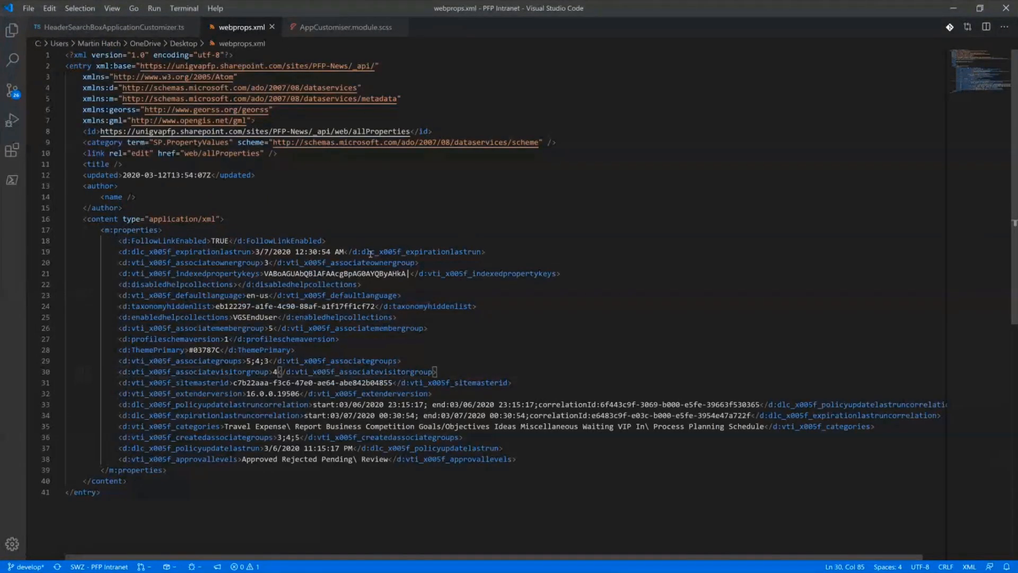
left_click(427, 328)
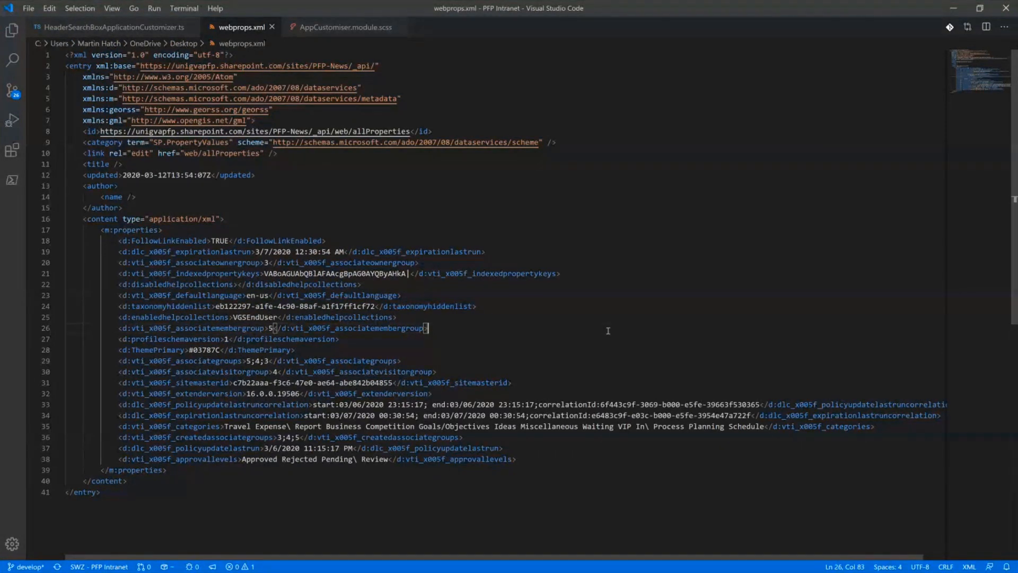
key("ctrl+a")
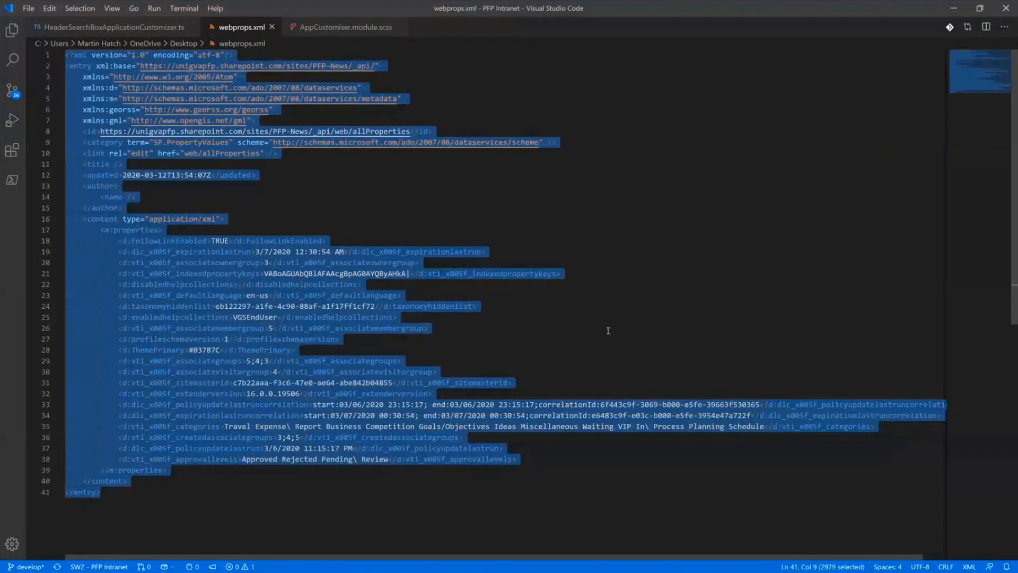
type("try")
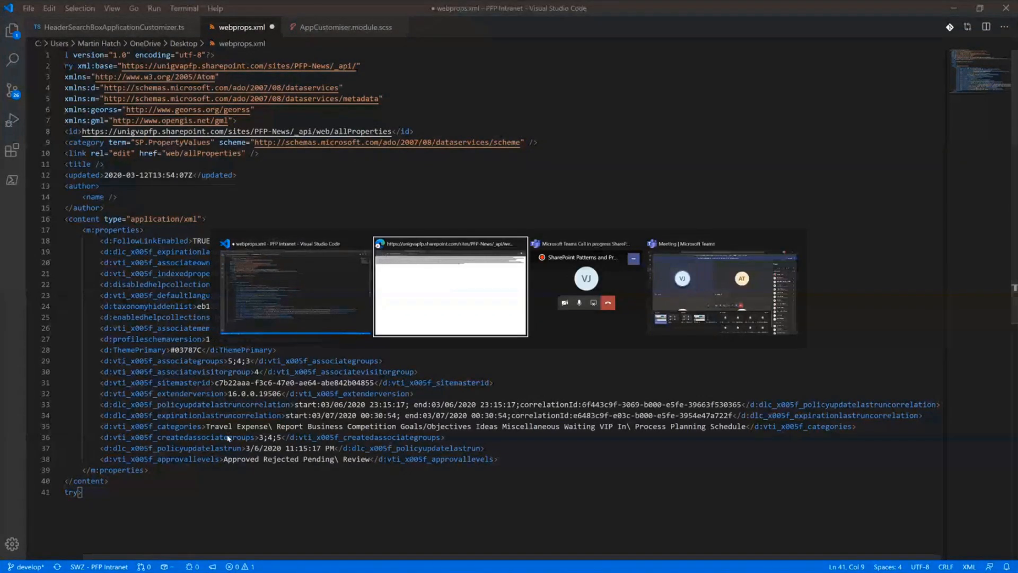
key("ctrl+a")
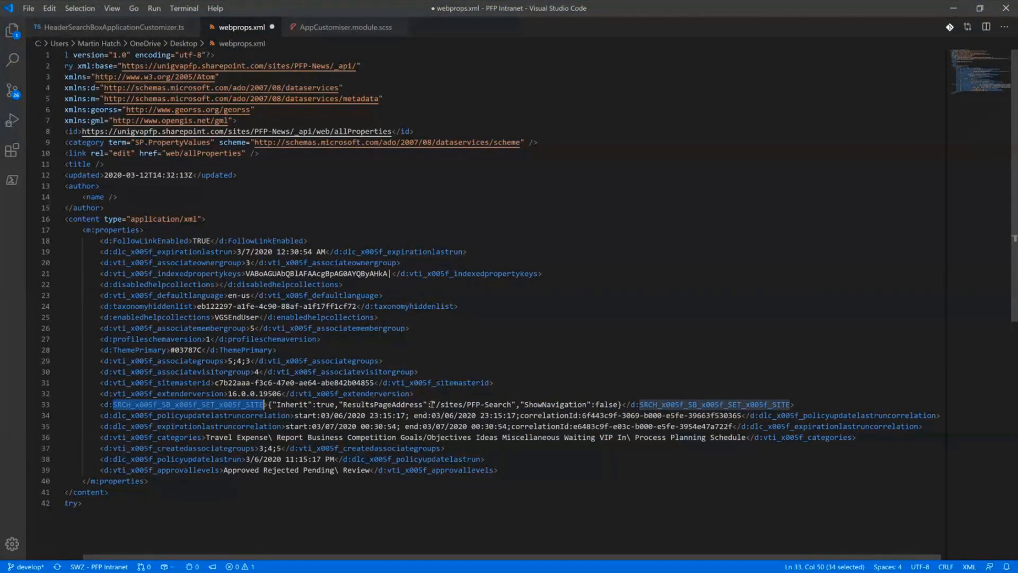
double_click(475, 405)
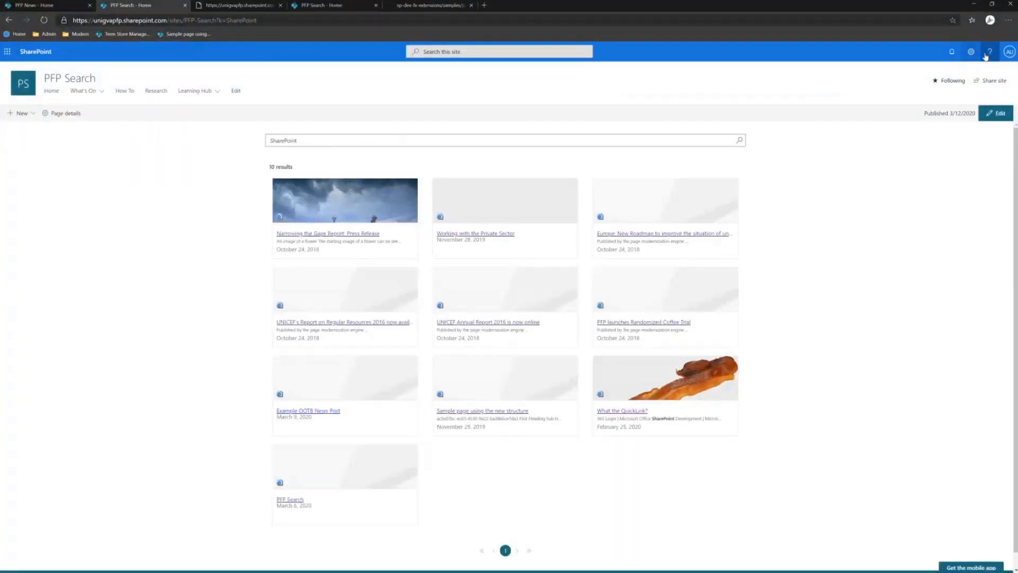
Open PFP Search Site Settings and its Site Collection Search Settings
left_click(972, 52)
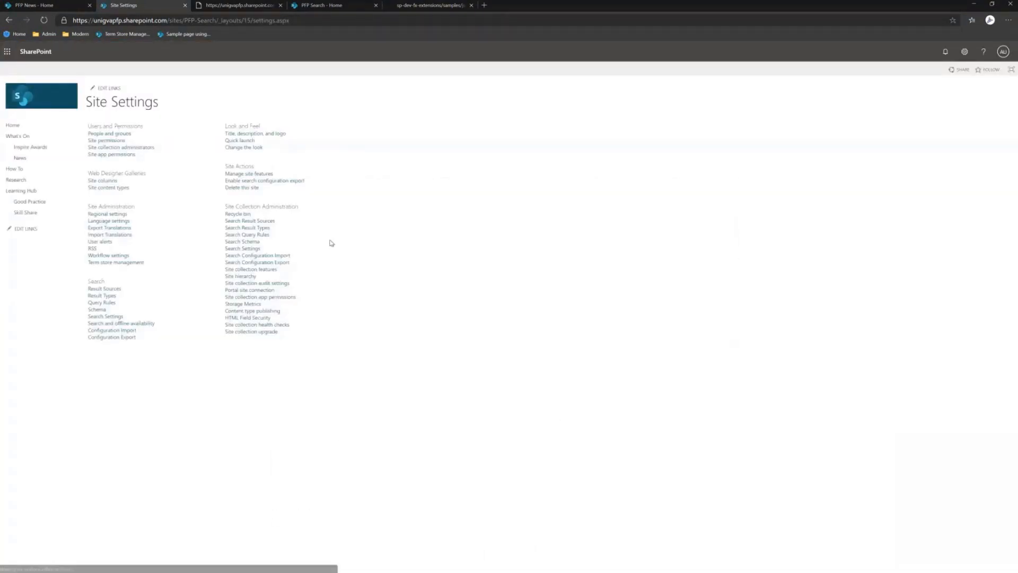
left_click(242, 248)
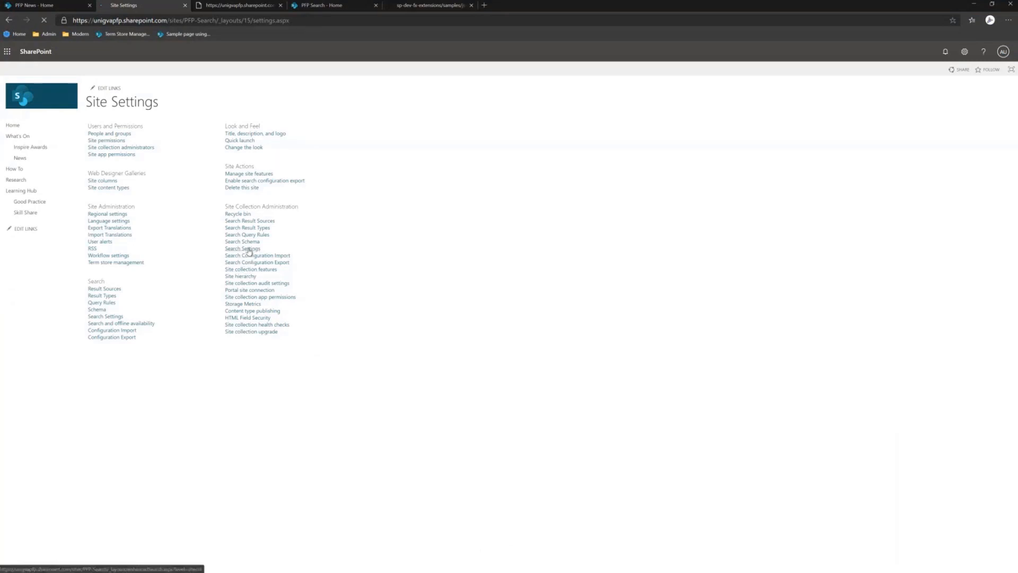
left_click(242, 248)
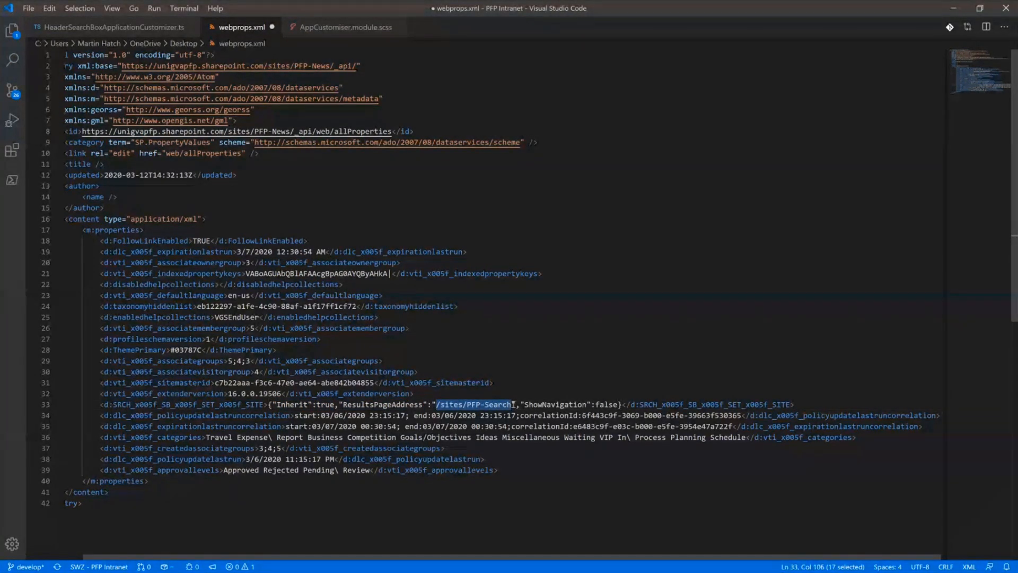
mouse_move(377, 47)
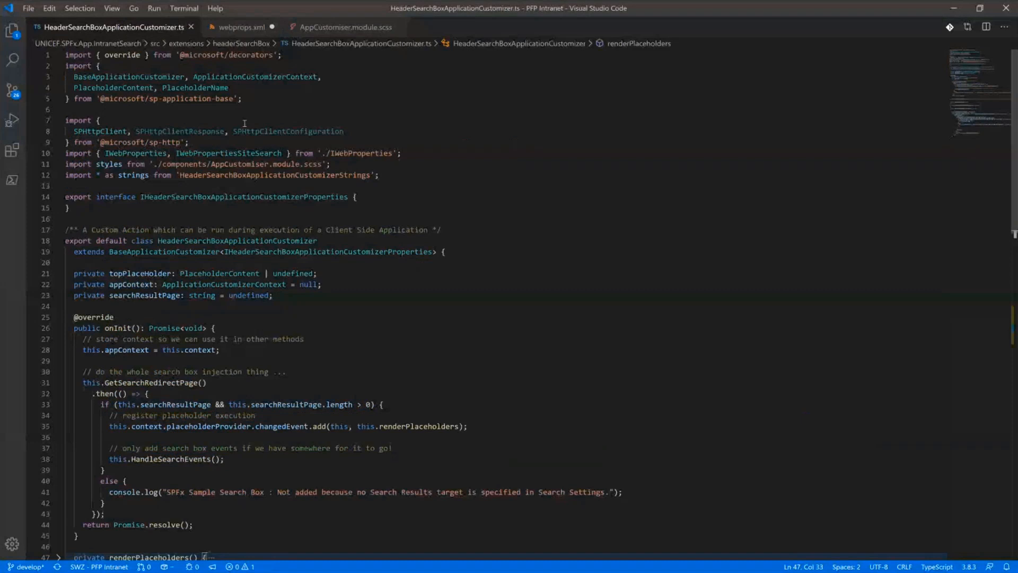
Review onInit in HeaderSearchBoxApplicationCustomizer.ts and jump to the GetSearchRedirectPage definition
left_click(372, 262)
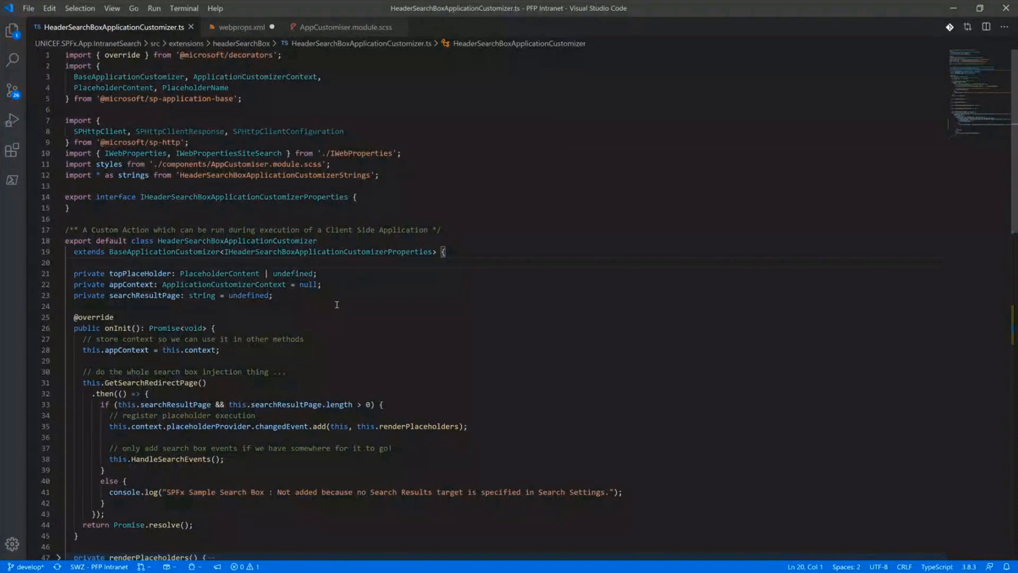
mouse_move(353, 314)
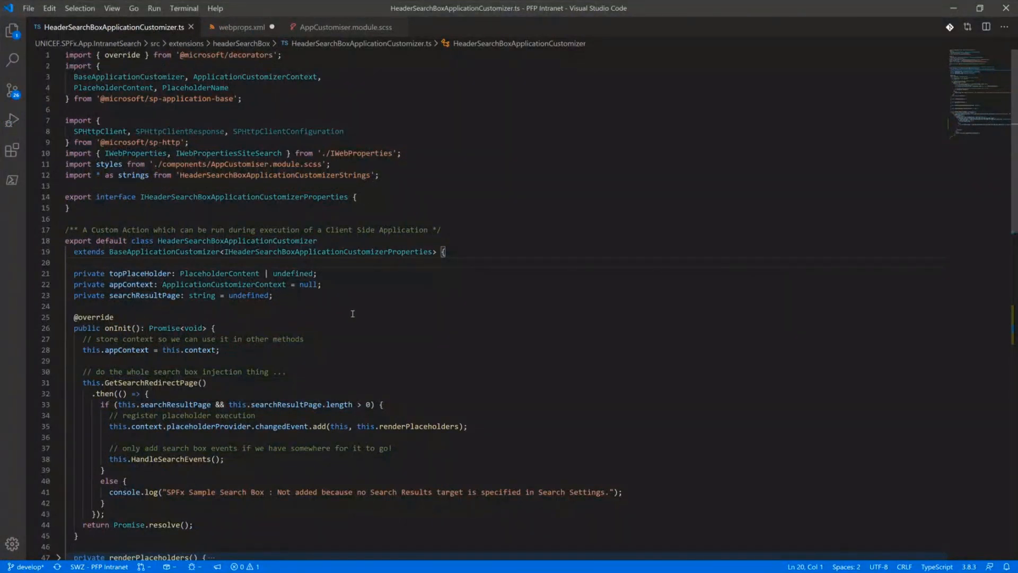
mouse_move(313, 302)
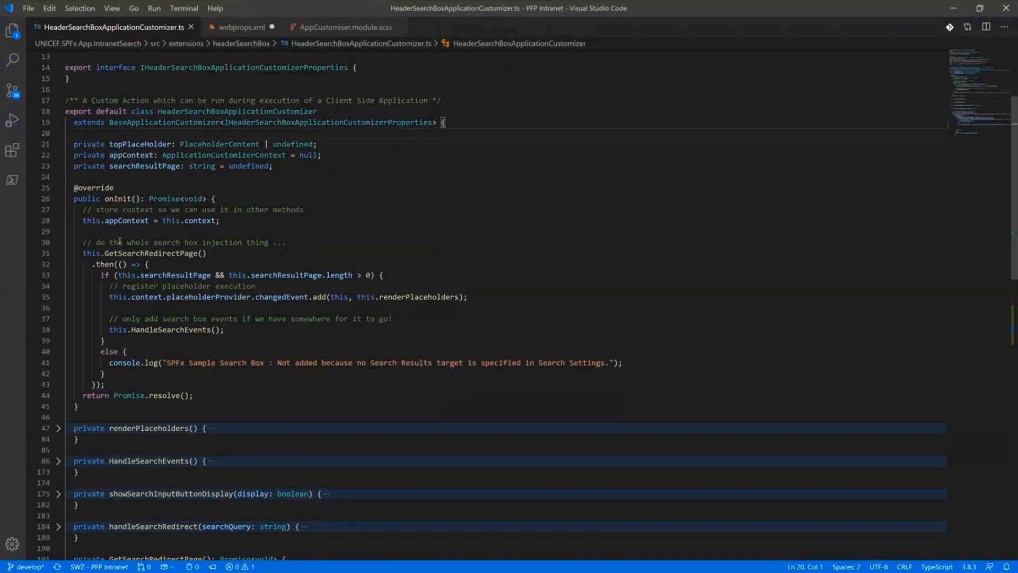
double_click(143, 253)
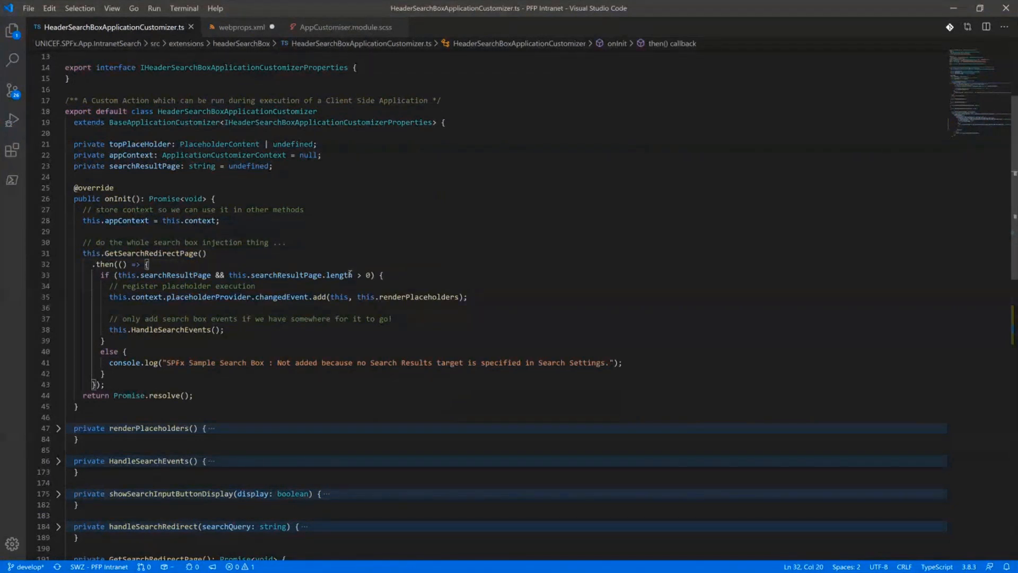
mouse_move(436, 313)
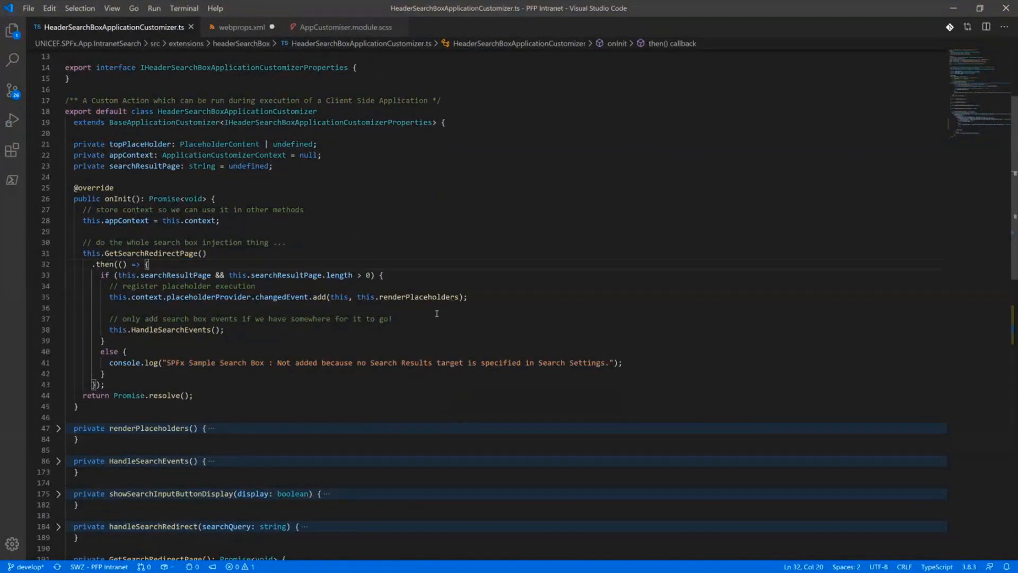
mouse_move(251, 335)
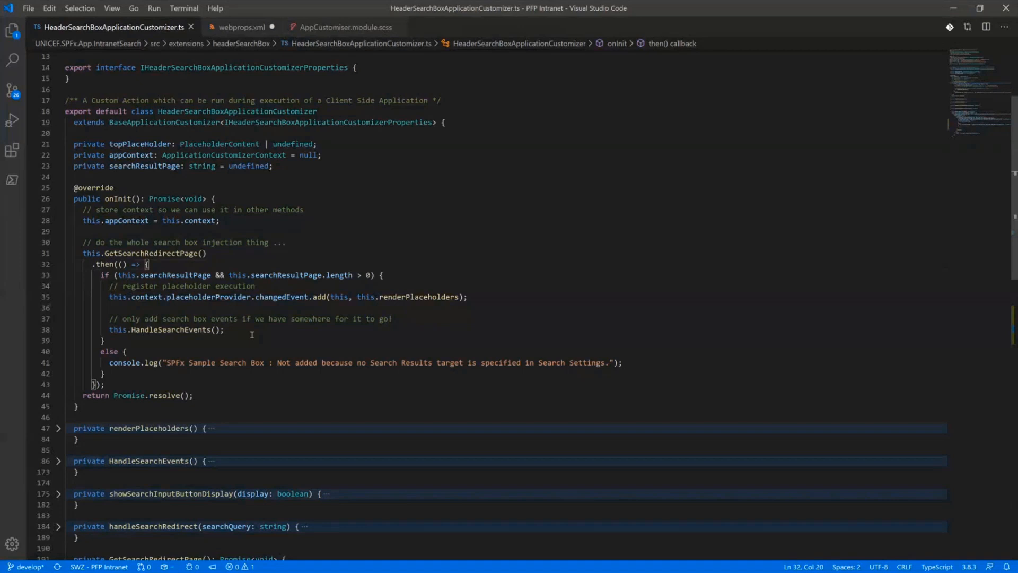
triple_click(166, 329)
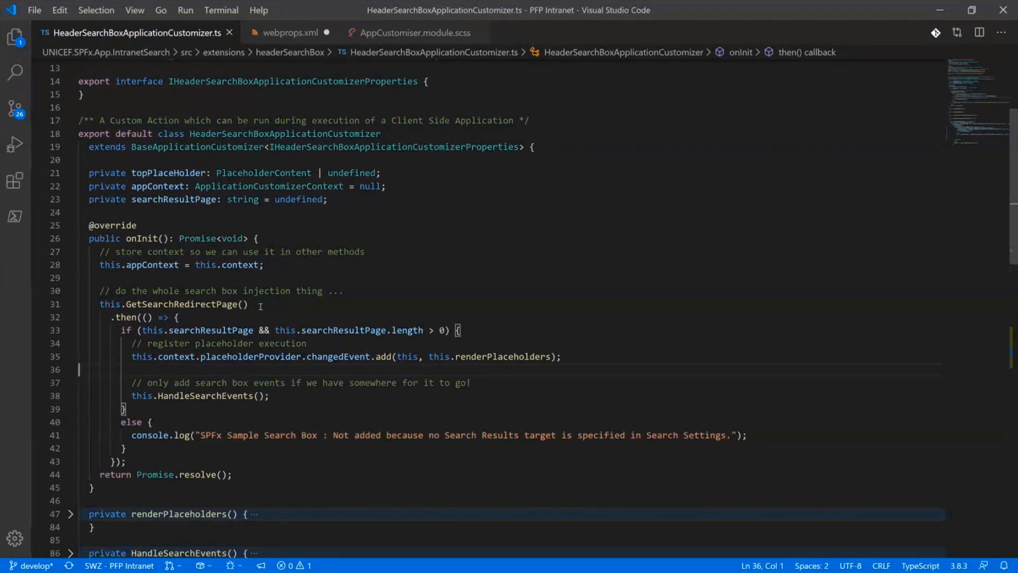
left_click(245, 304)
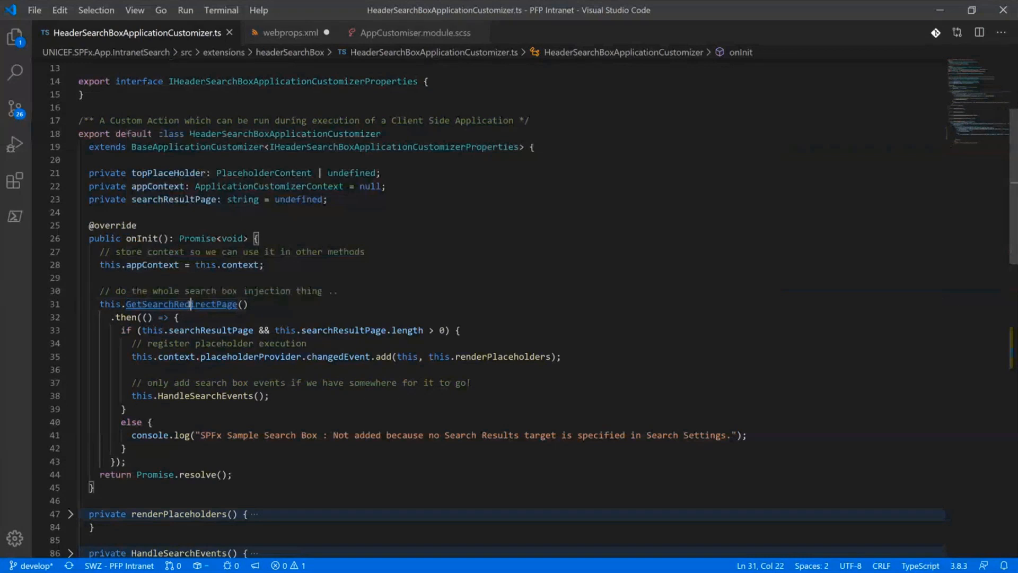
left_click(182, 304)
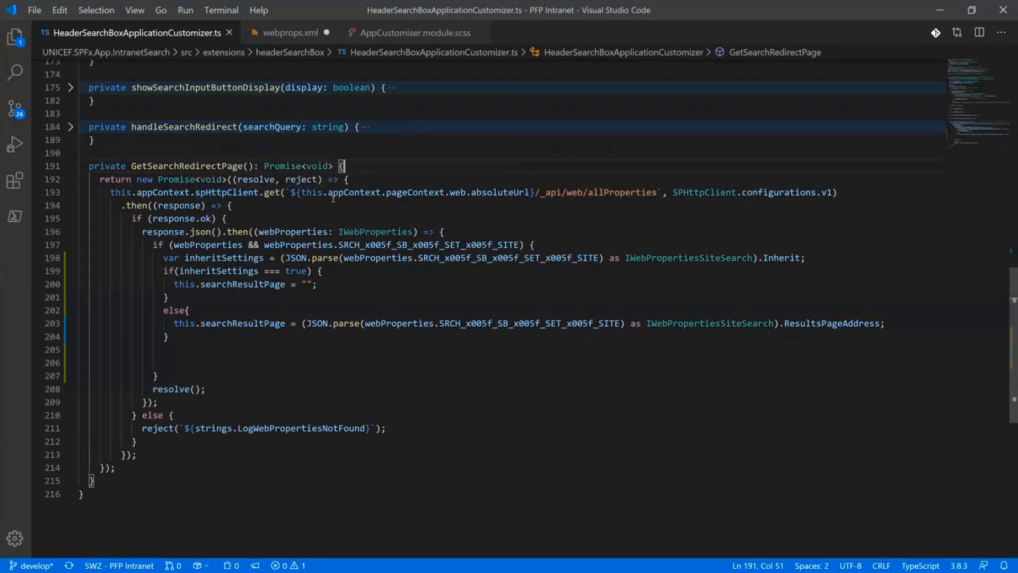
Review the GetSearchRedirectPage code: absoluteUrl request, allProperties endpoint and inheritSettings check
double_click(510, 192)
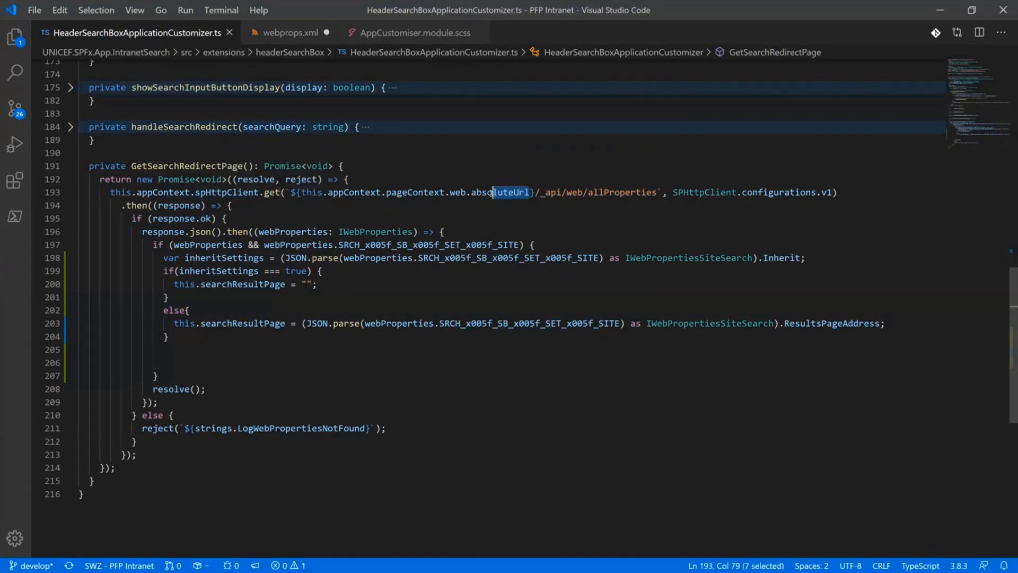
left_click(652, 192)
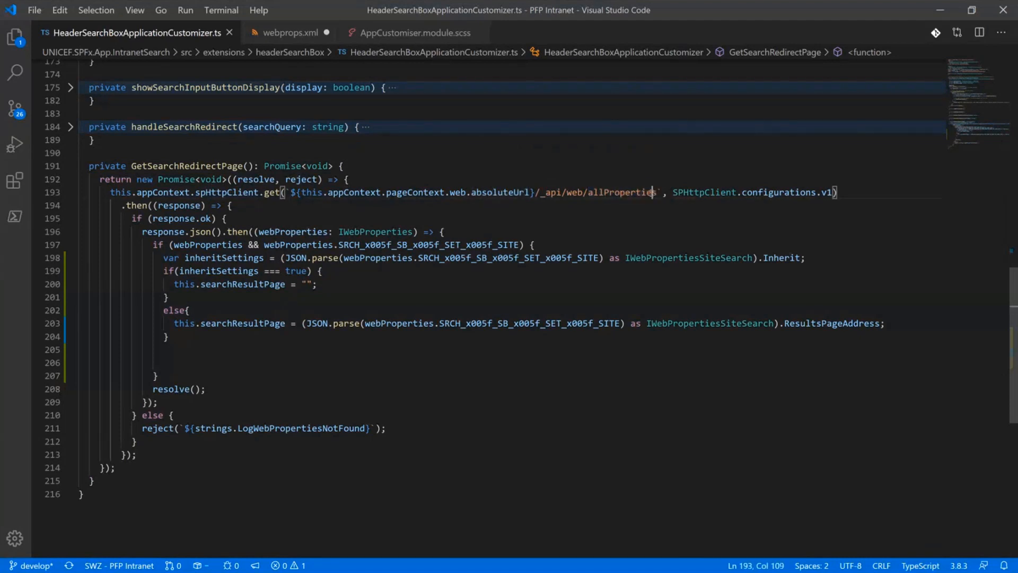
mouse_move(604, 183)
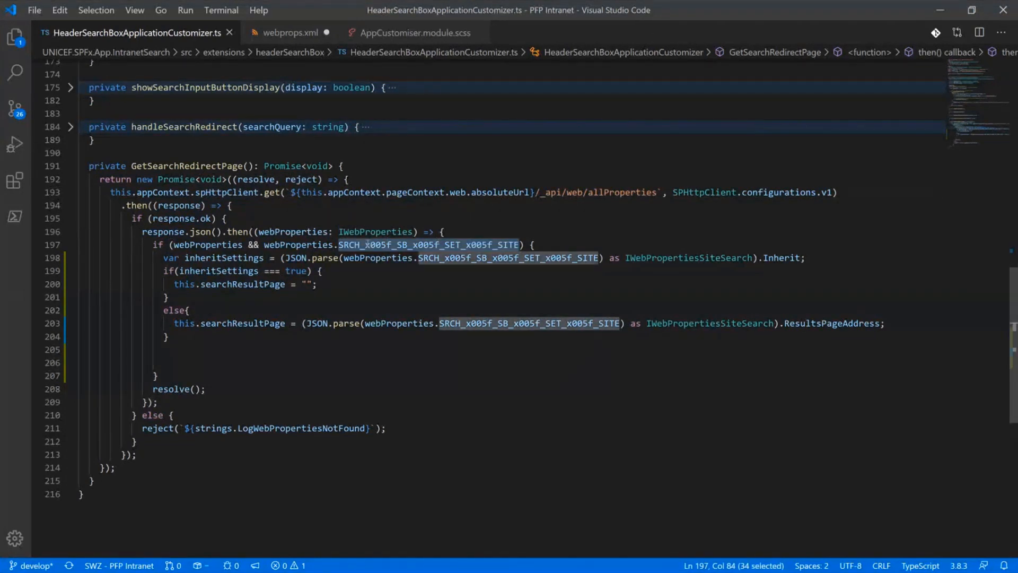
mouse_move(428, 245)
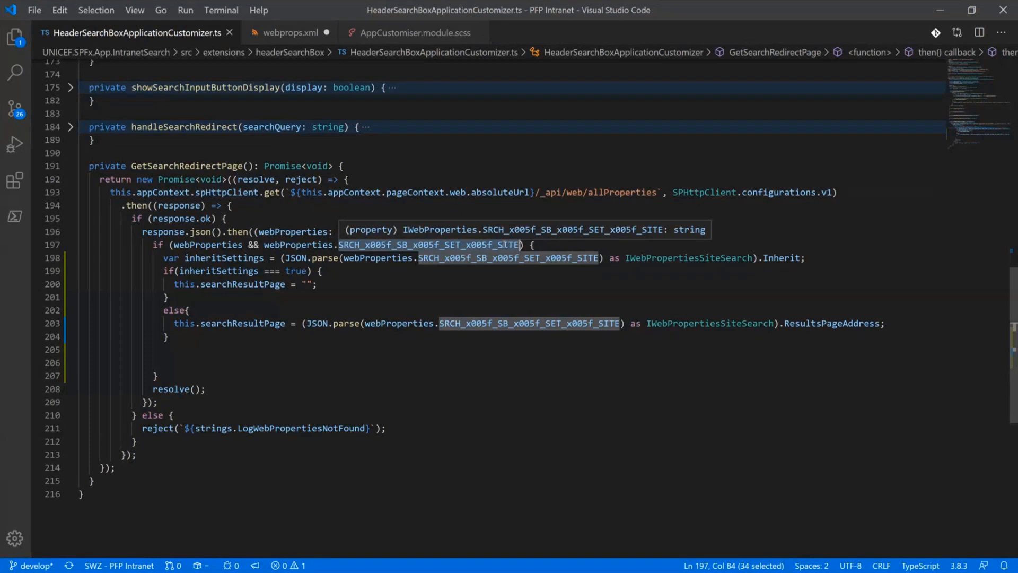
left_click(500, 245)
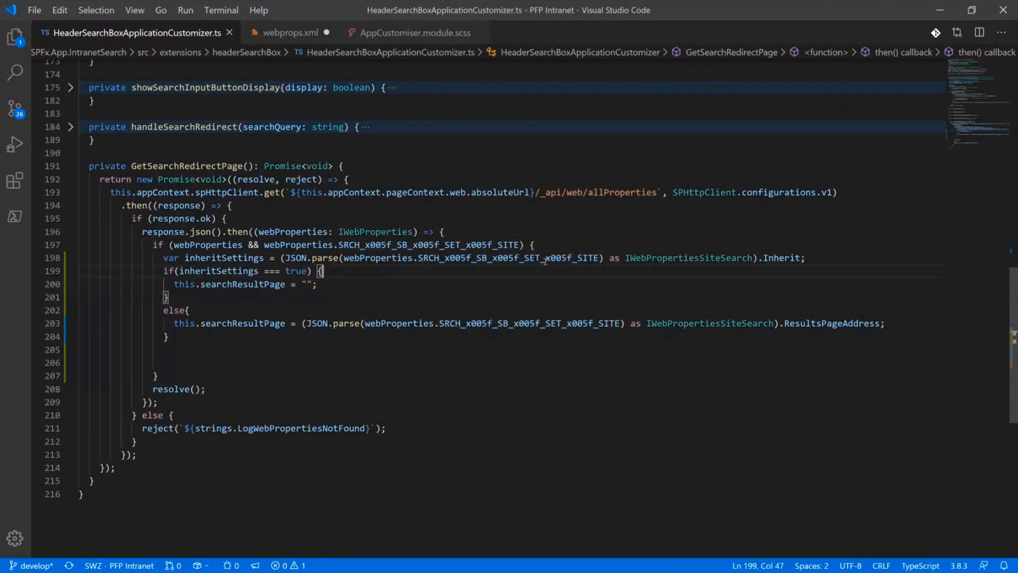
double_click(783, 258)
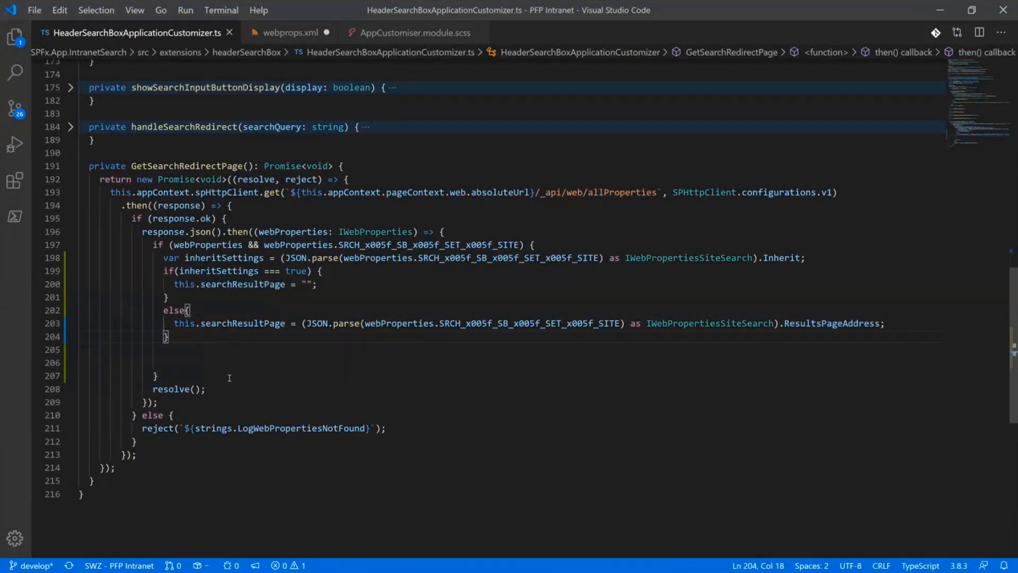
Expand renderPlaceholders to inspect the header markup, then view AppCustomiser.module.scss
scroll("up", 3)
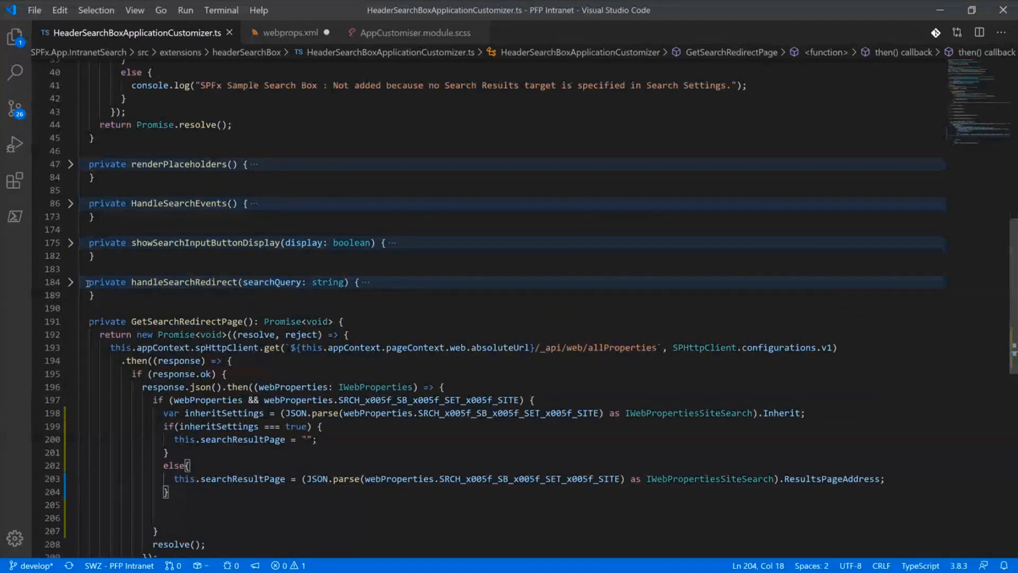
scroll("up", 3)
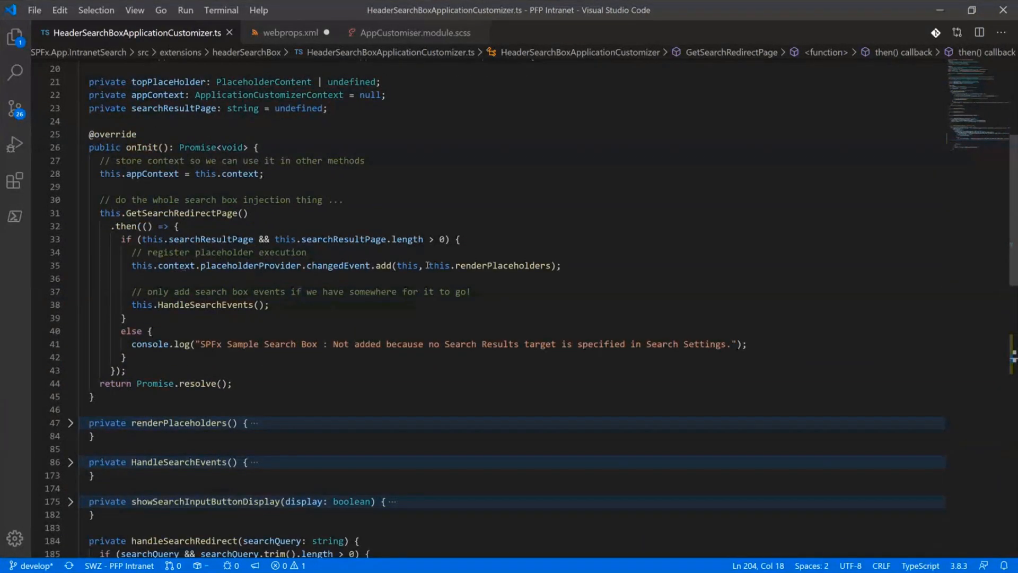
scroll("down", 3)
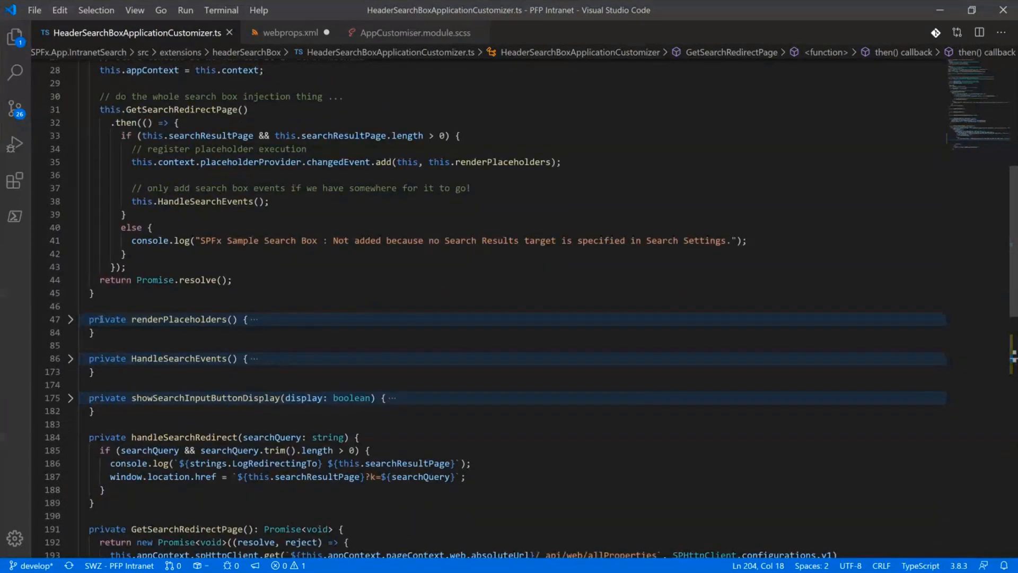
left_click(72, 319)
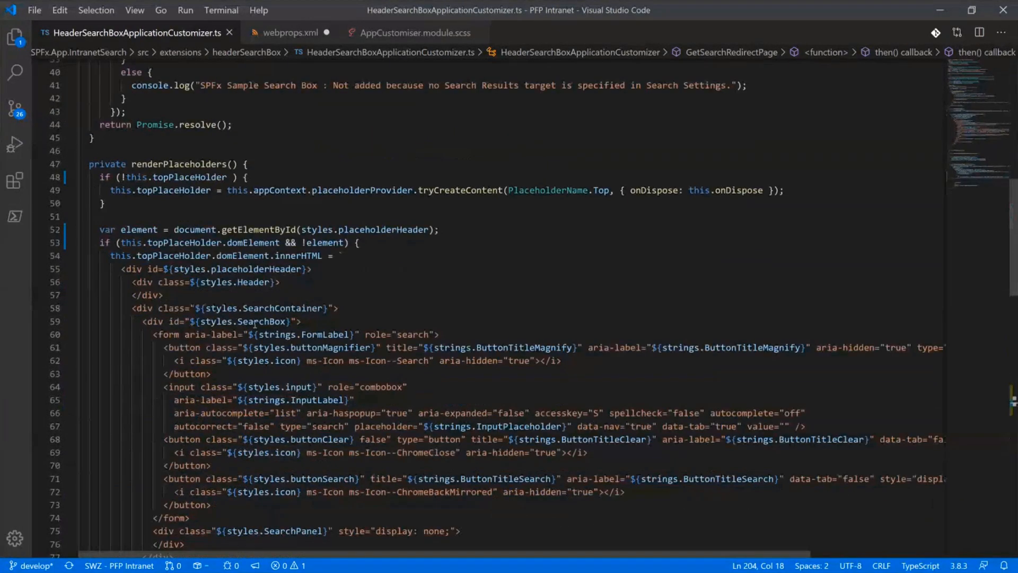
scroll("down", 3)
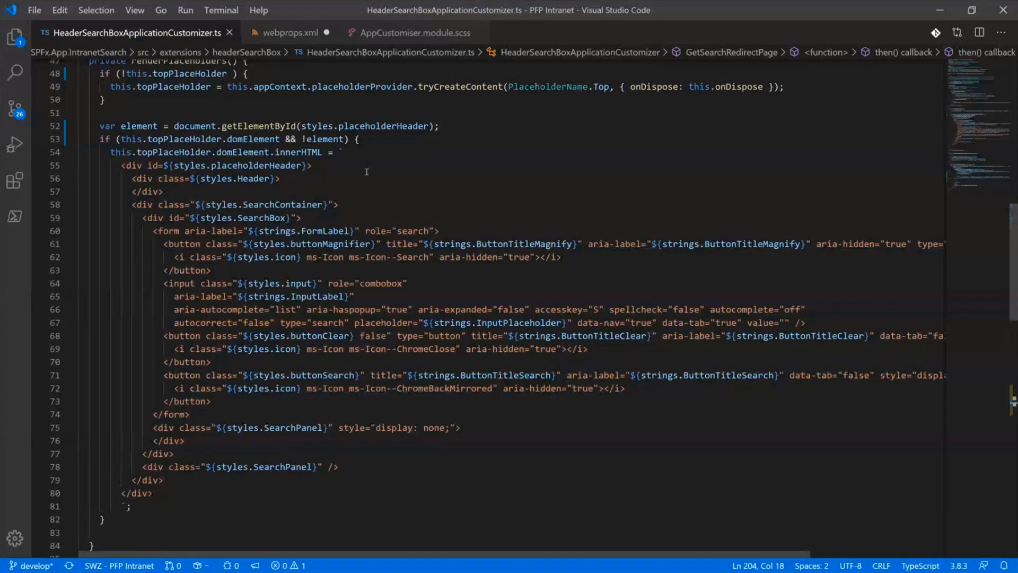
mouse_move(532, 122)
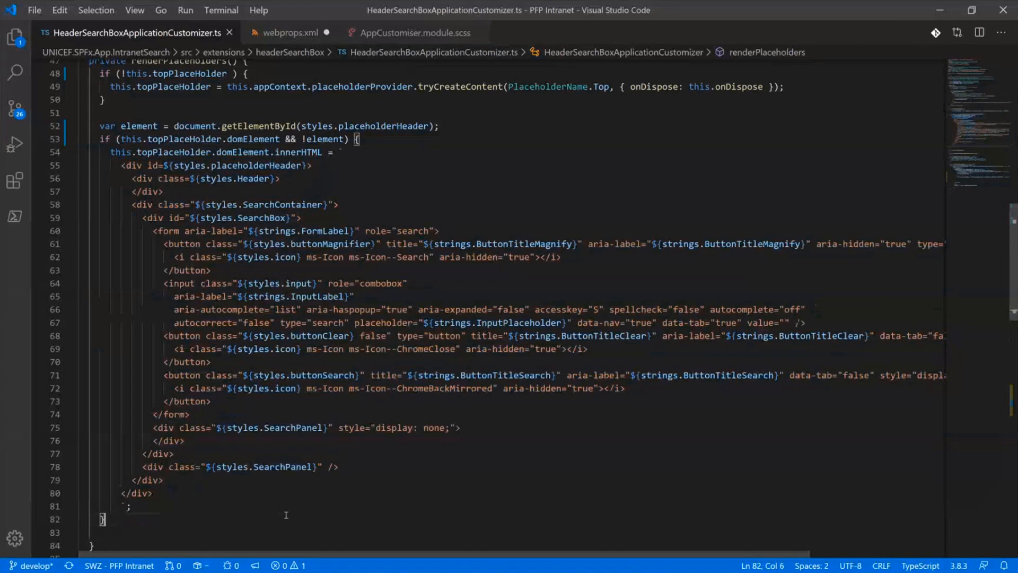
mouse_move(150, 165)
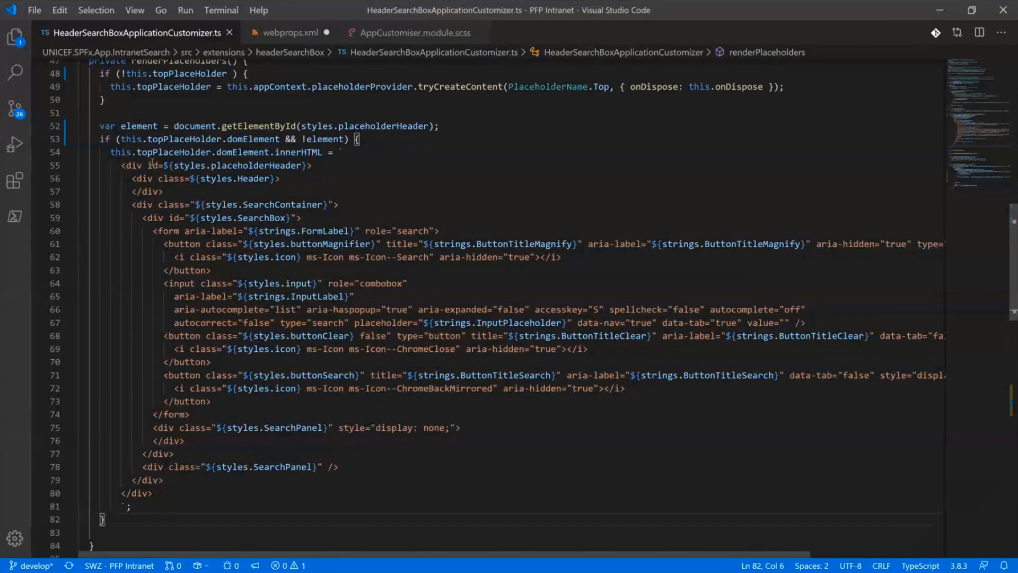
double_click(150, 165)
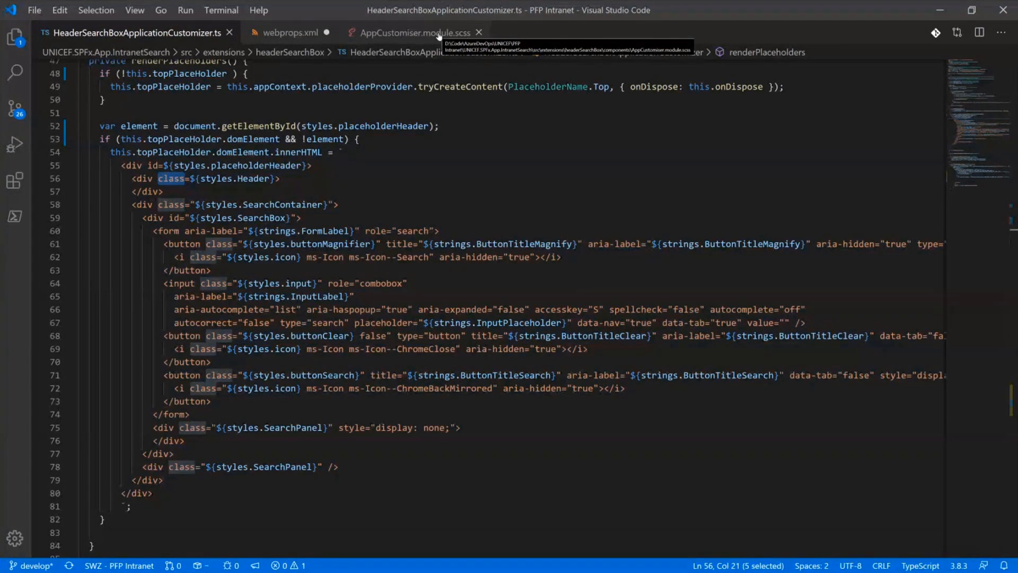
mouse_move(481, 59)
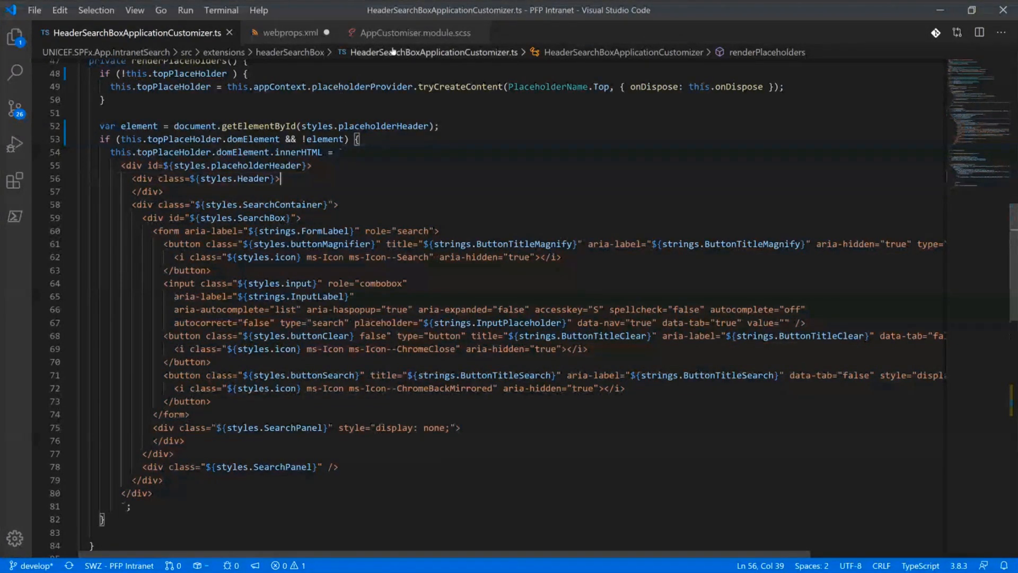
left_click(413, 32)
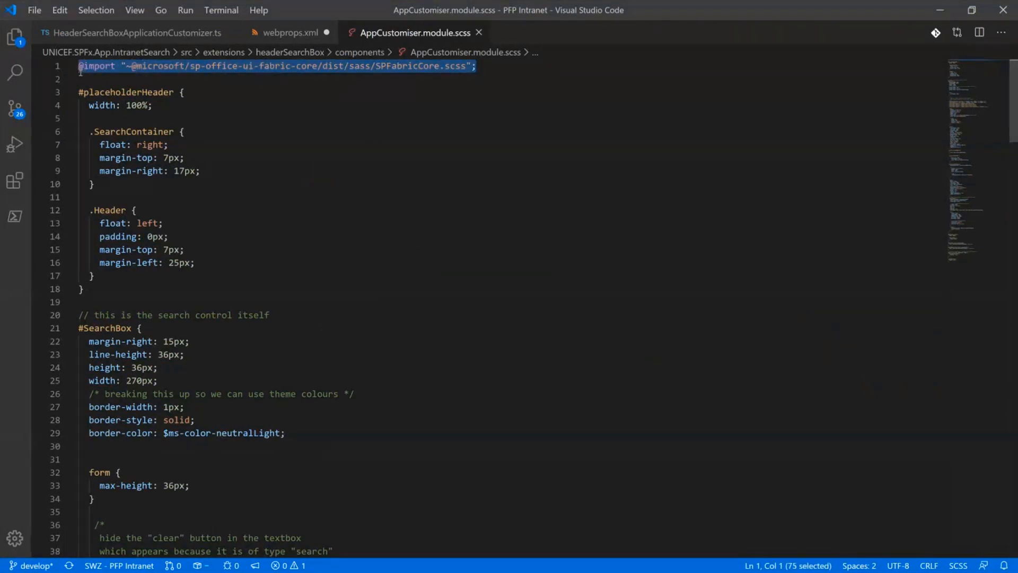
Inspect the stylesheet's buttonClear rule and themeDark hover colour without changing them
left_click(268, 79)
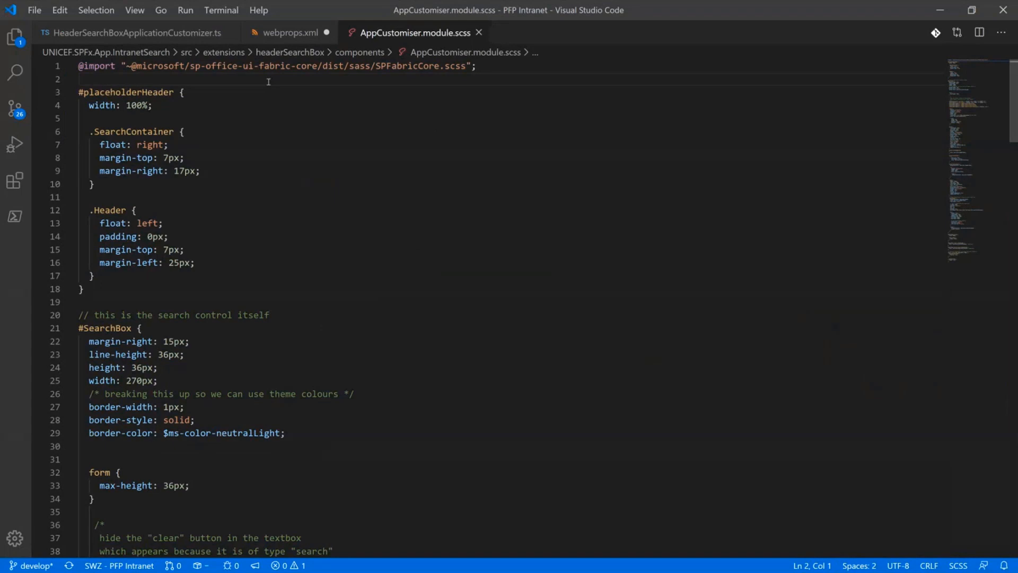
scroll("down", 3)
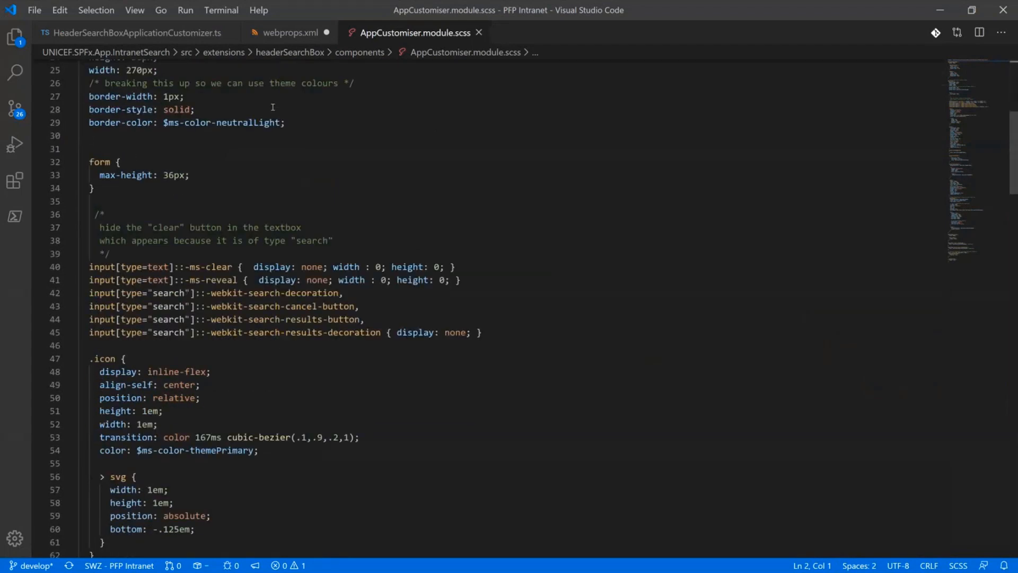
scroll("down", 3)
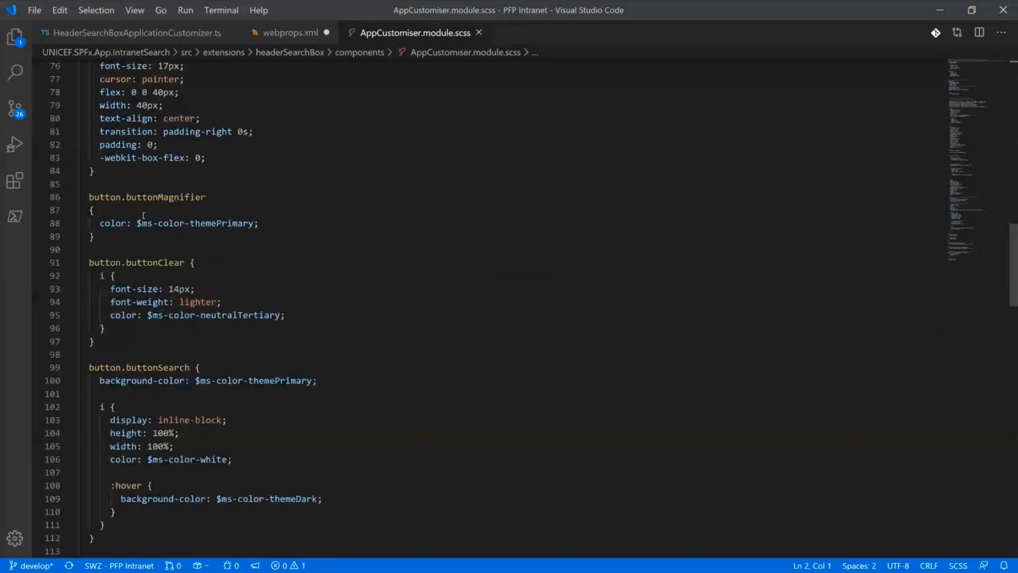
double_click(193, 223)
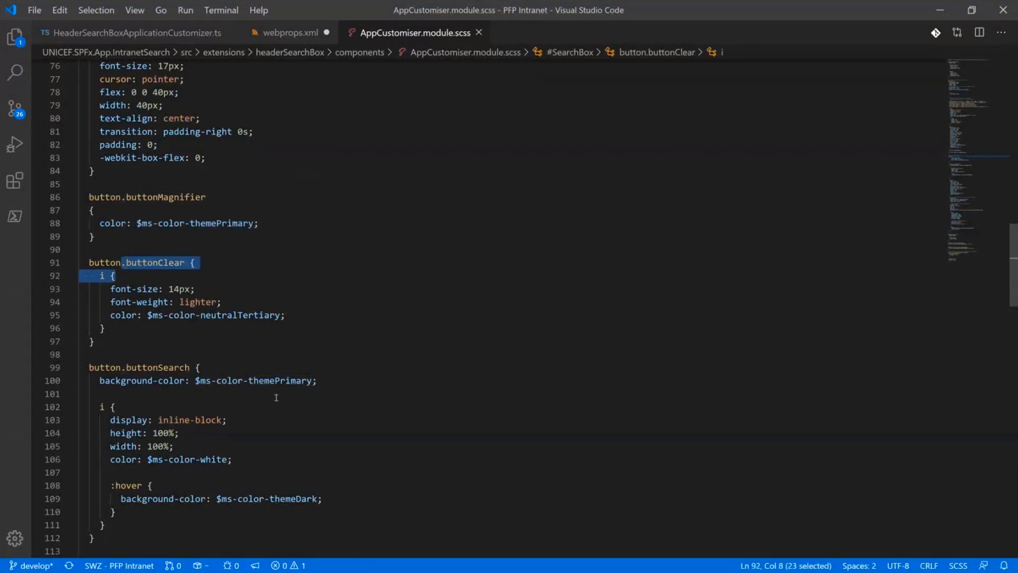
scroll("down", 3)
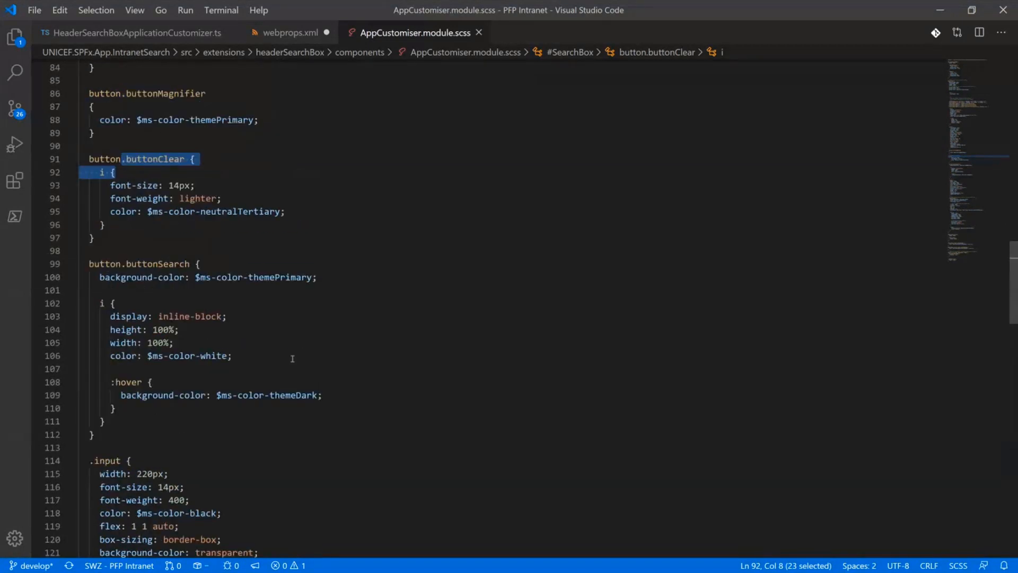
double_click(266, 395)
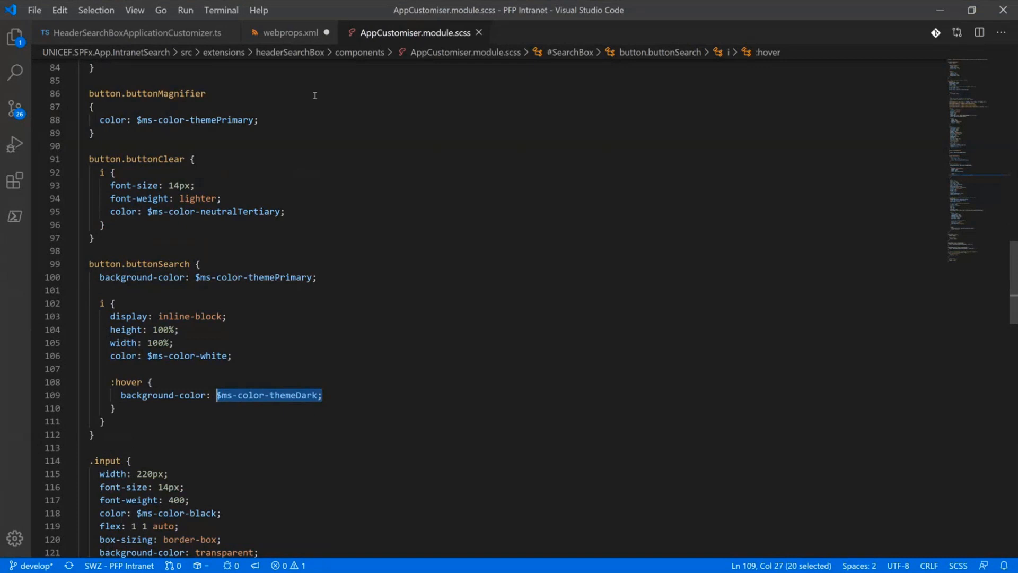
mouse_move(399, 66)
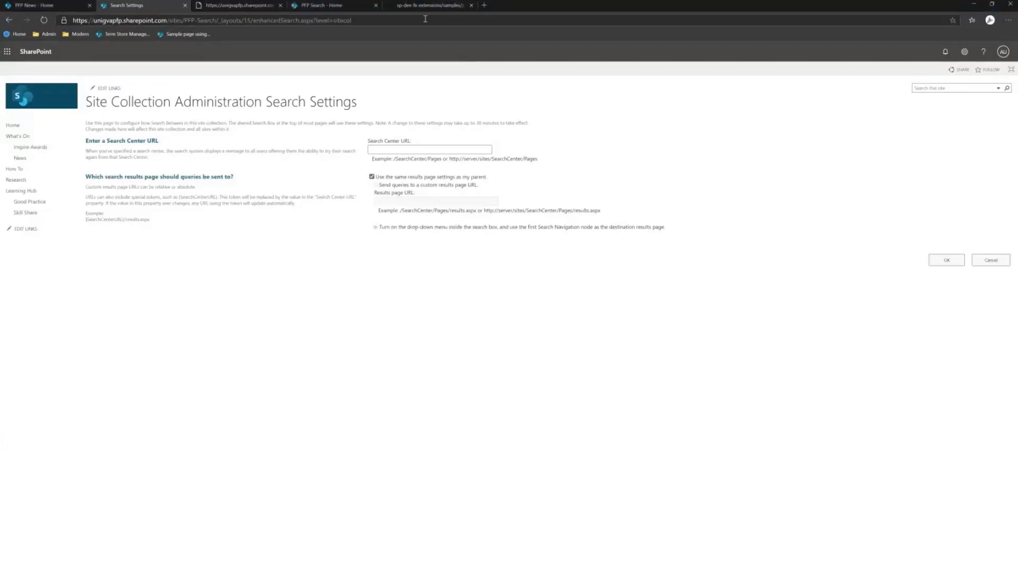
Read the js-application-intranet-searchbox README screenshots on GitHub, then return to PFP News
left_click(431, 6)
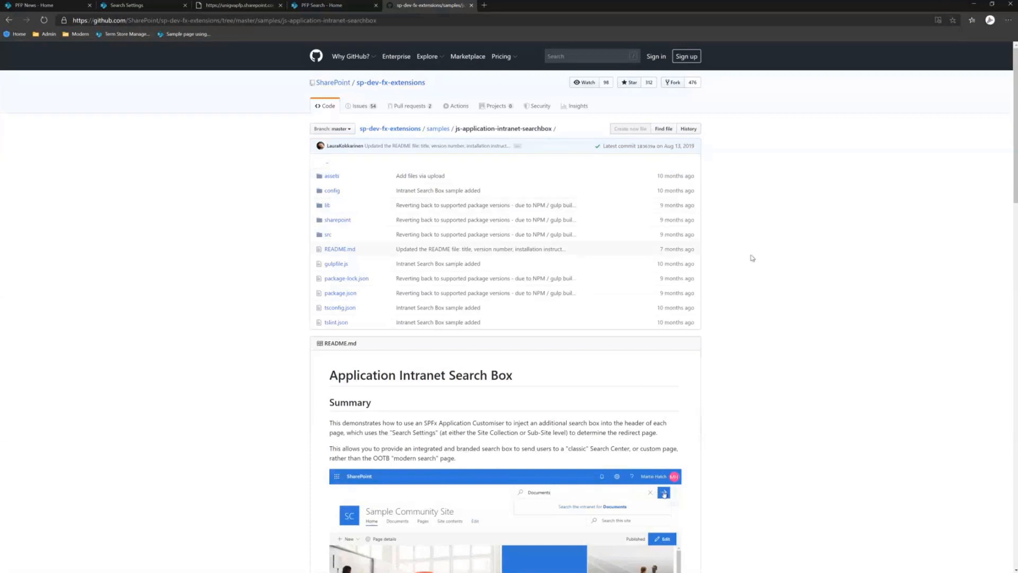
scroll("down", 3)
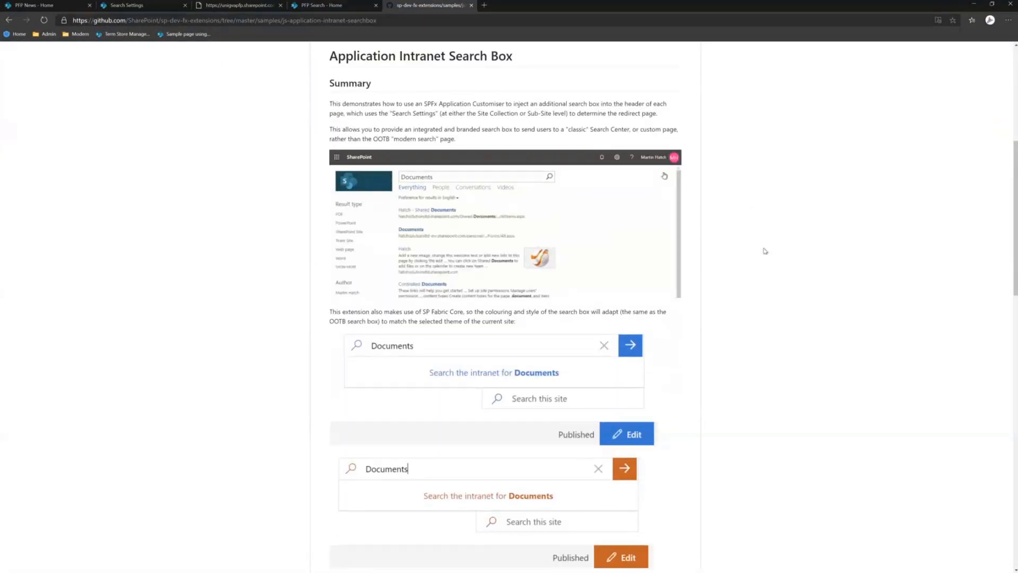
scroll("up", 3)
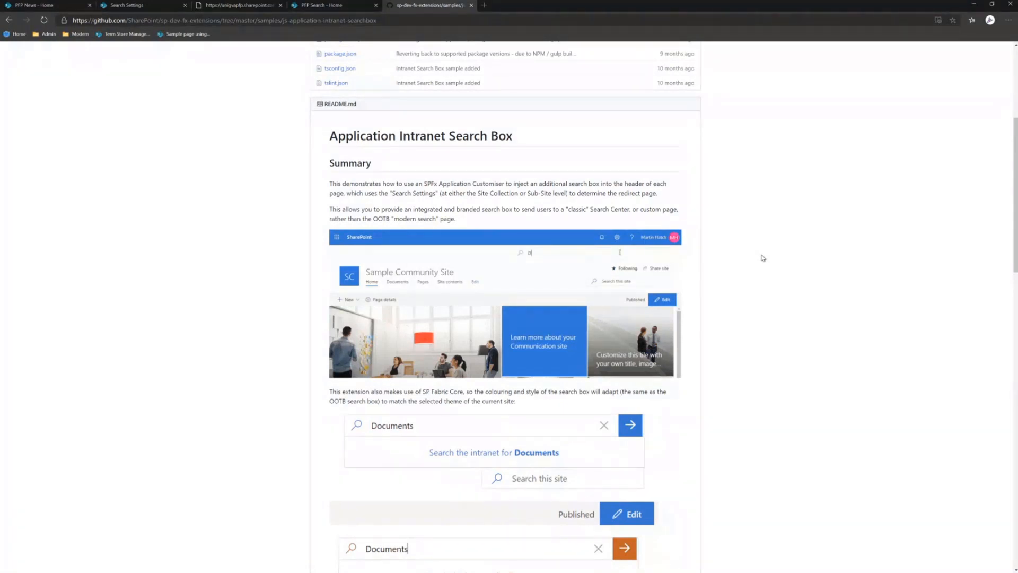
scroll("down", 3)
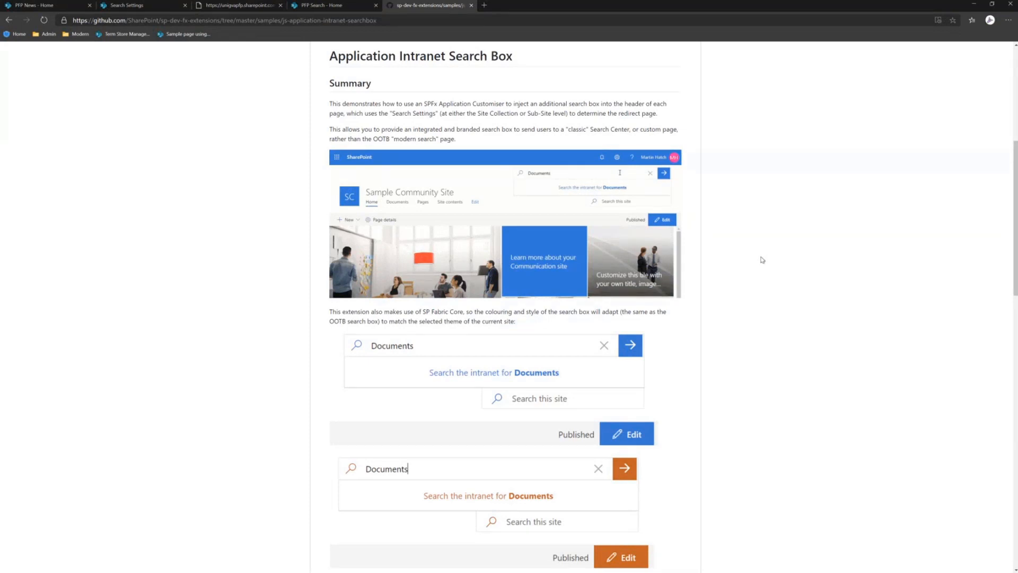
scroll("down", 3)
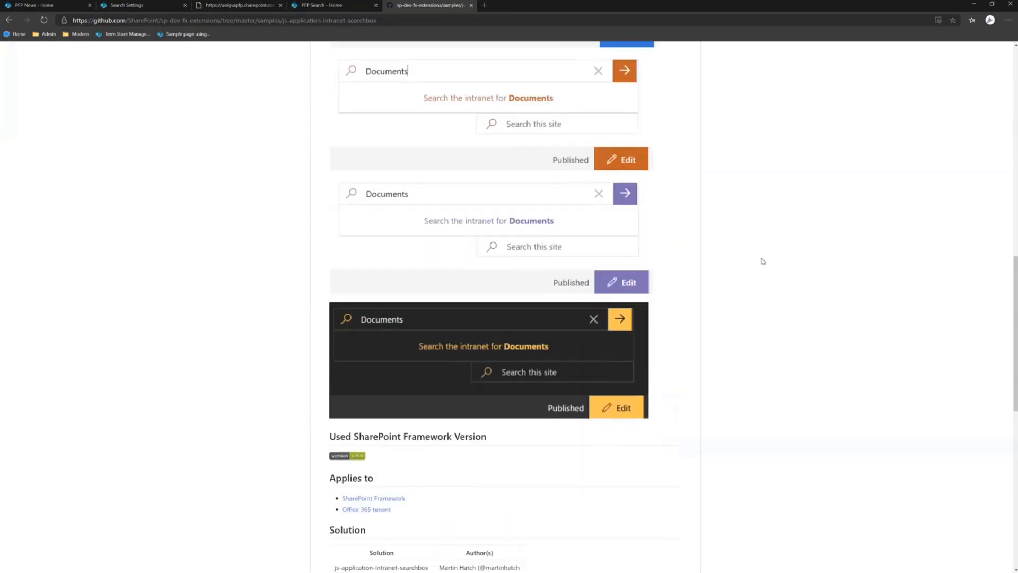
scroll("up", 3)
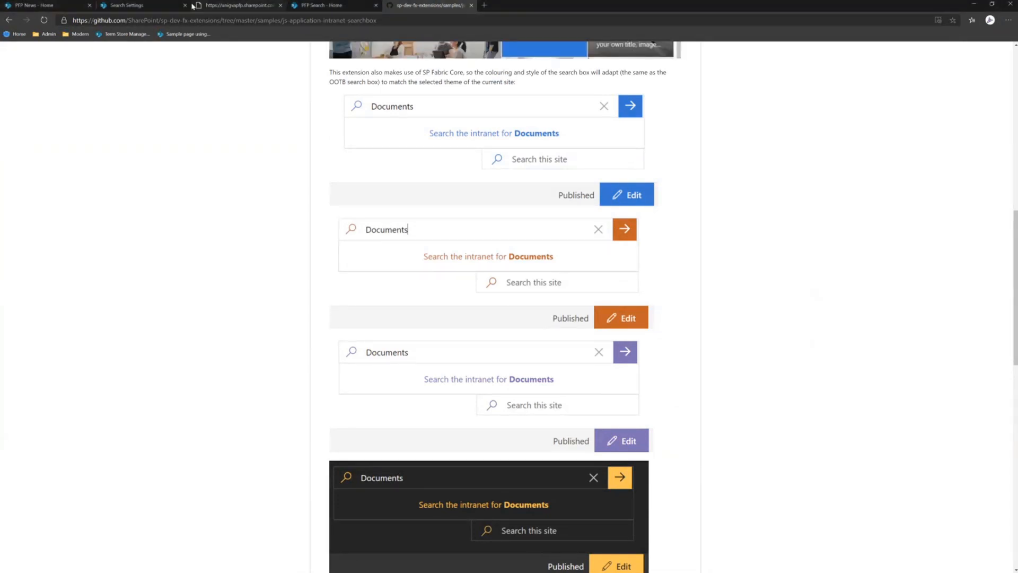
left_click(49, 5)
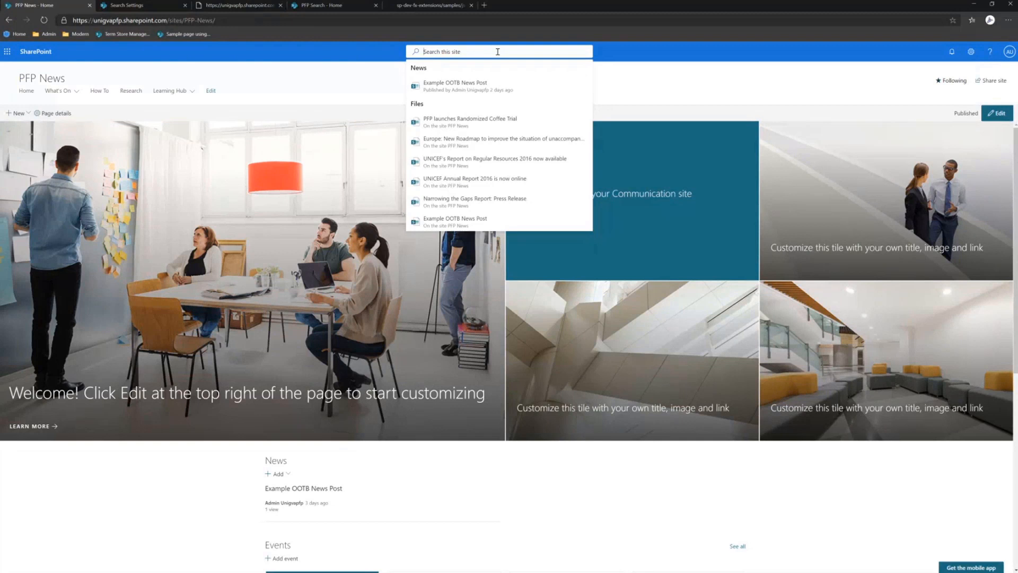
In PFP Search's search settings, enable sending queries to a custom results page URL
left_click(834, 78)
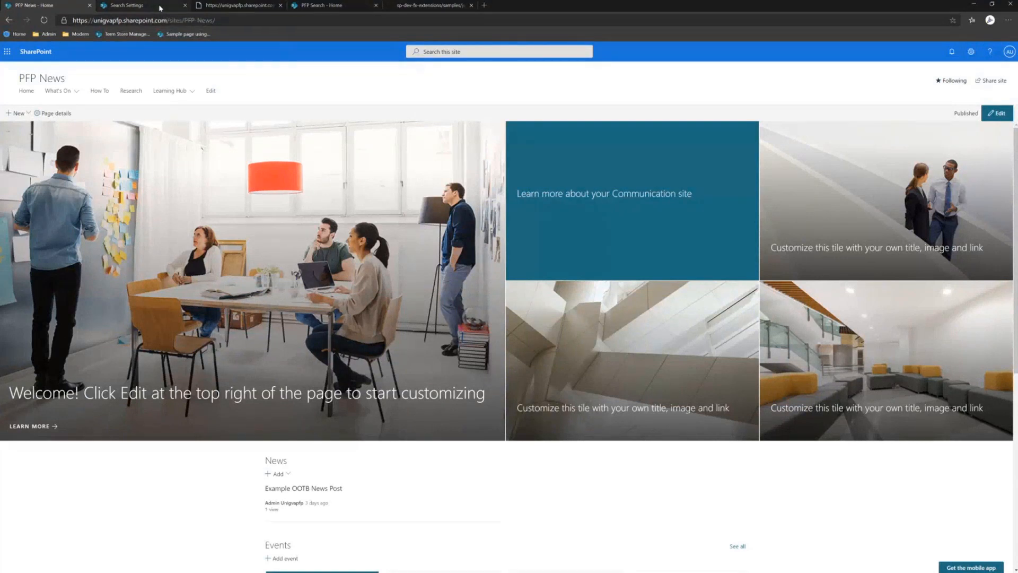
left_click(126, 6)
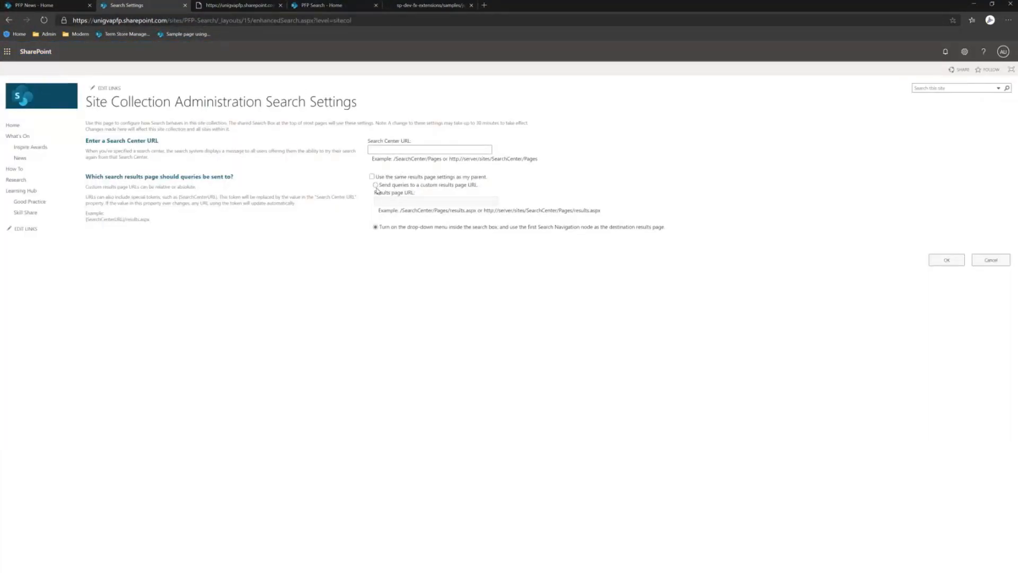
left_click(375, 185)
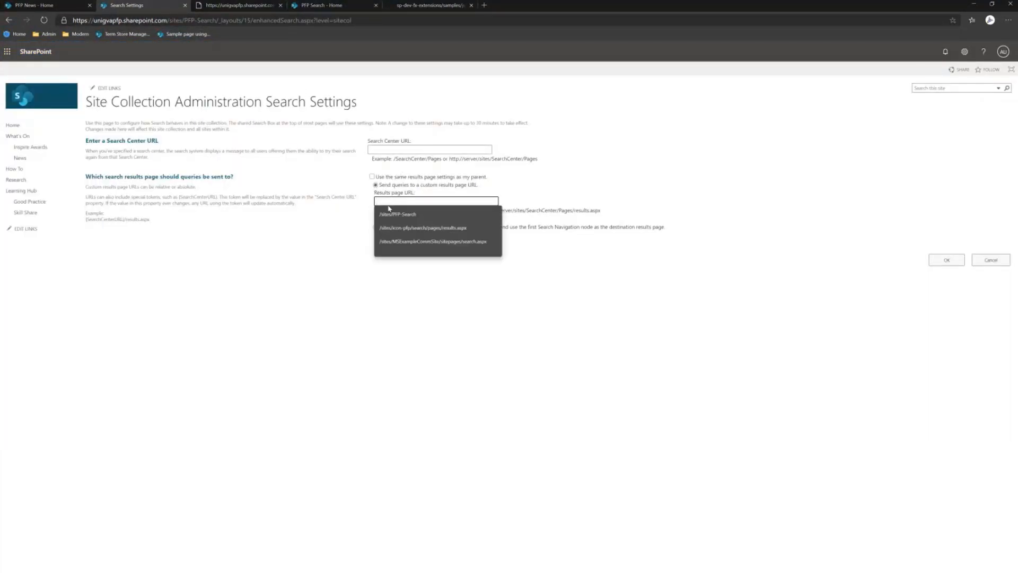
left_click(397, 214)
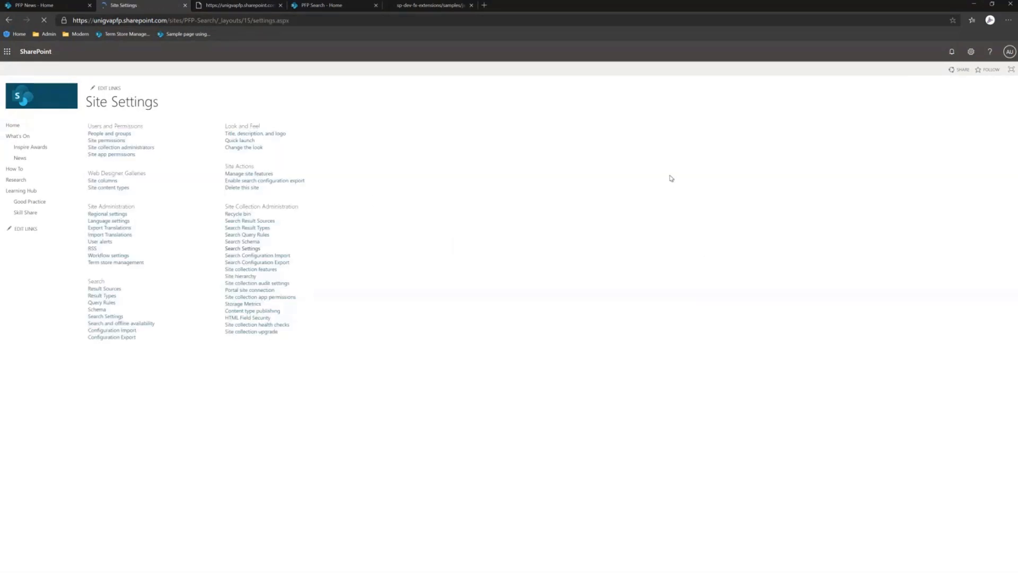
mouse_move(42, 95)
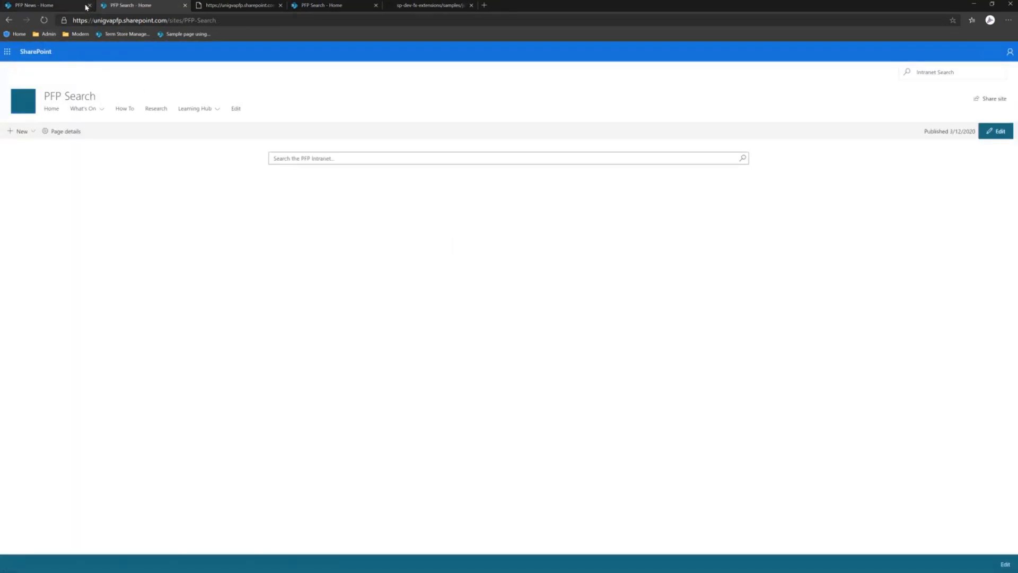
mouse_move(64, 9)
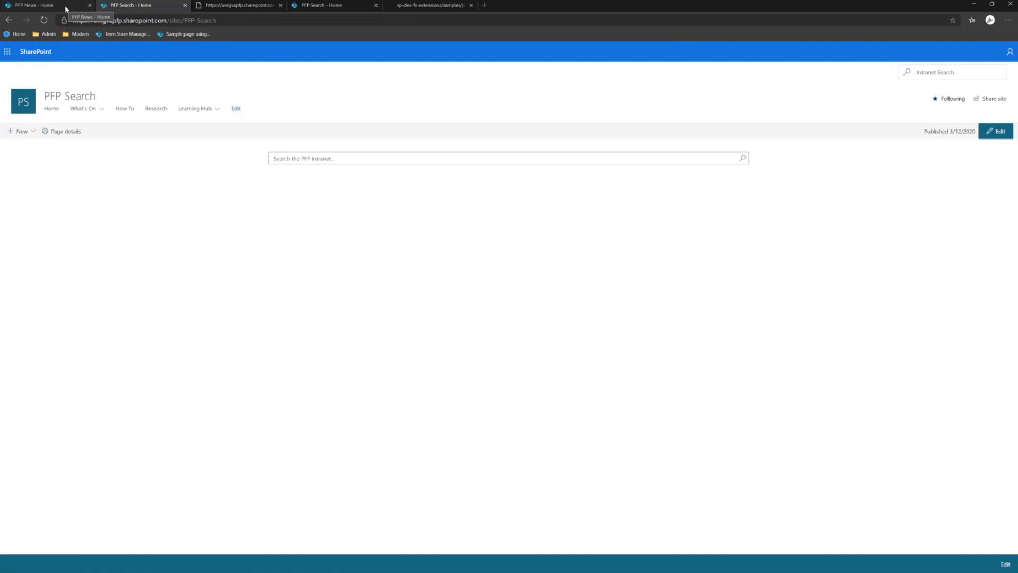
left_click(33, 5)
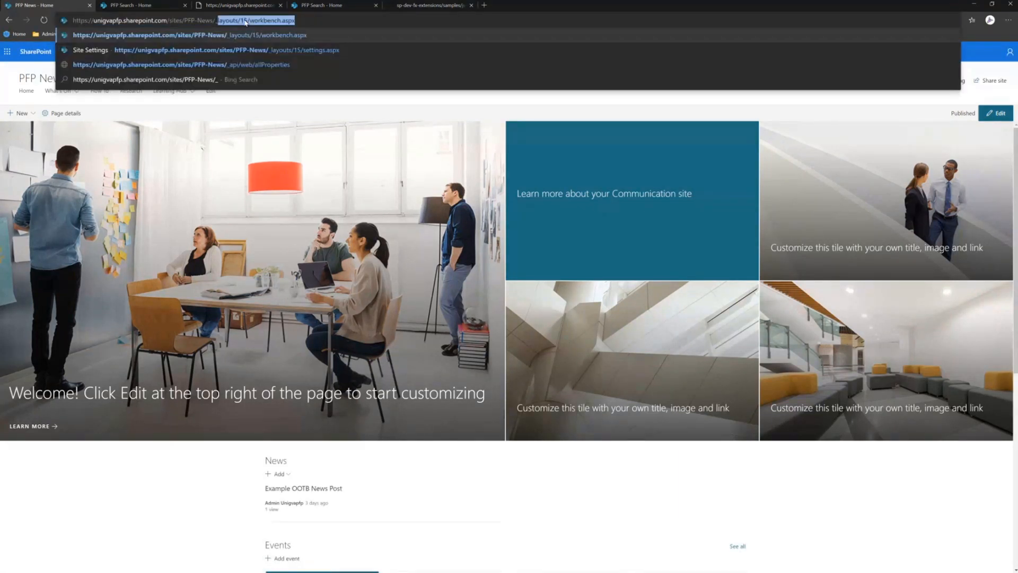
Point PFP News search to /sites/PFP-Search, save, then try search from the home page
left_click(201, 50)
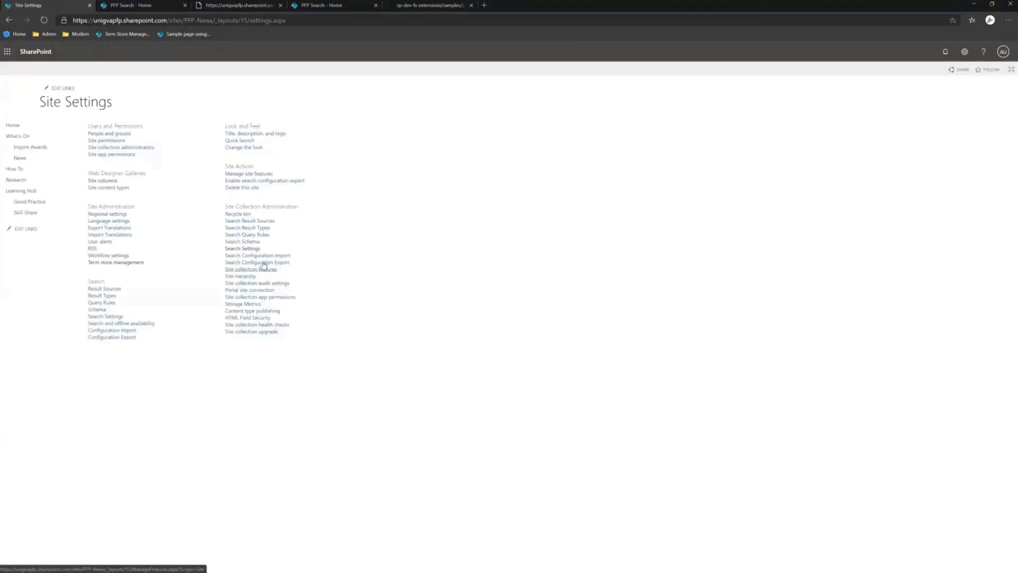
left_click(242, 249)
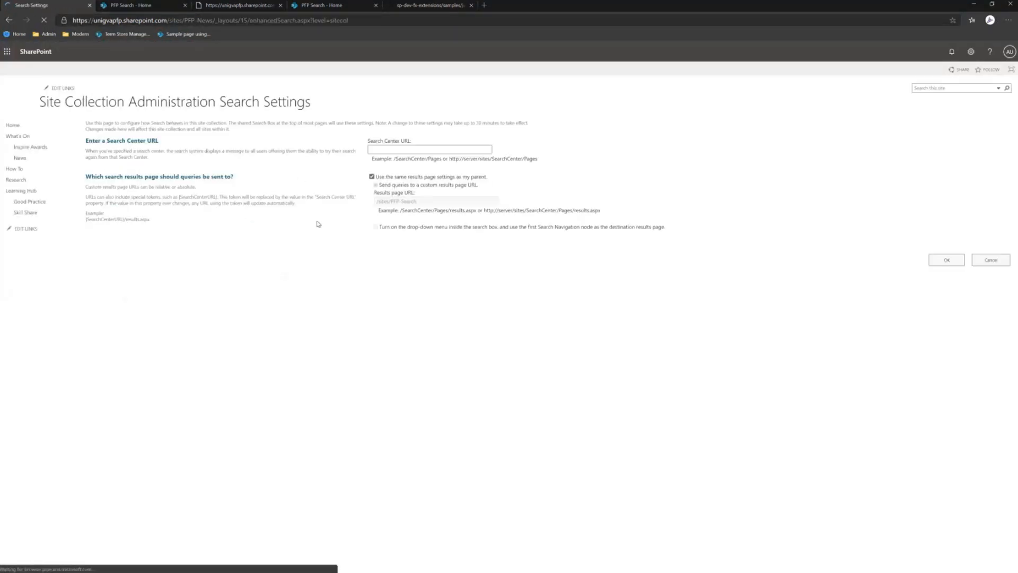
left_click(373, 176)
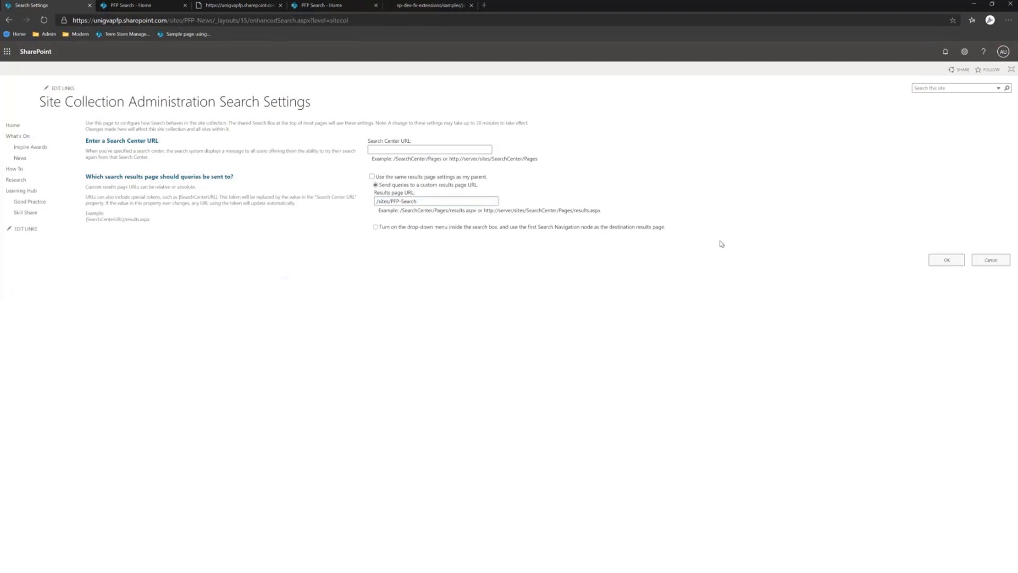
left_click(945, 260)
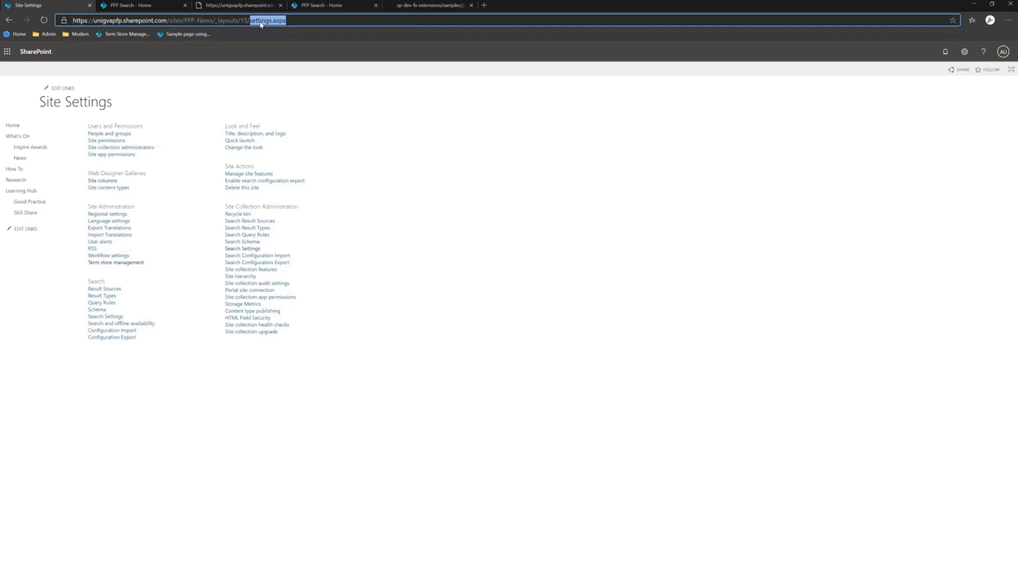
key("Return")
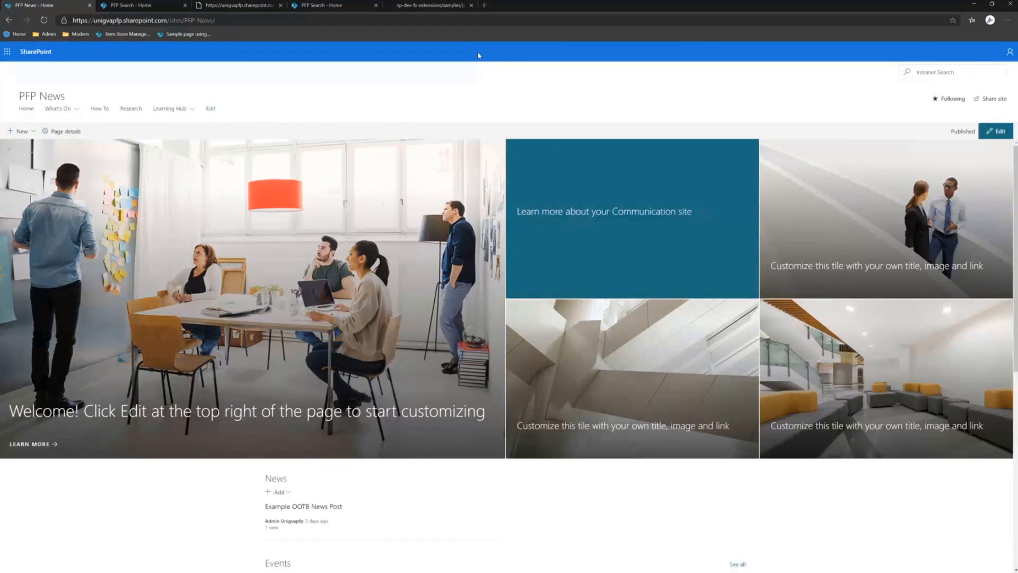
left_click(498, 52)
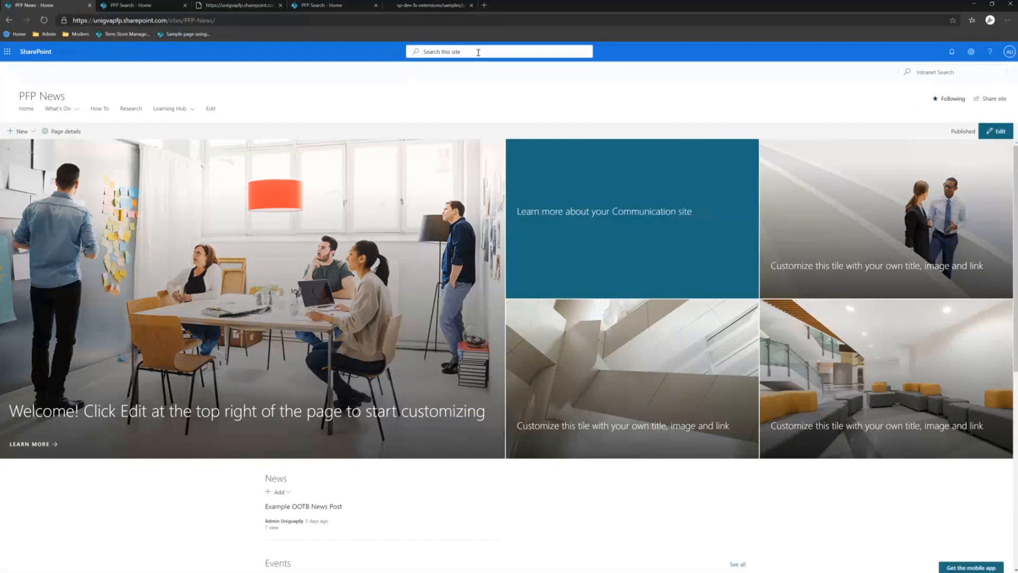